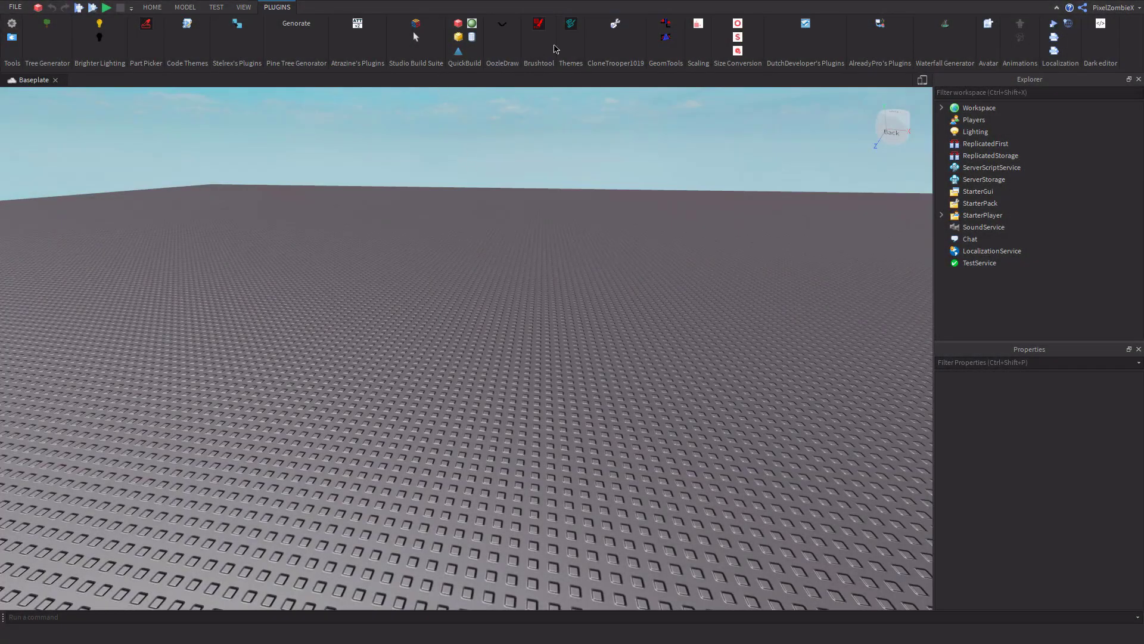
{"action": "mouse_move", "coordinate": [69, 4]}
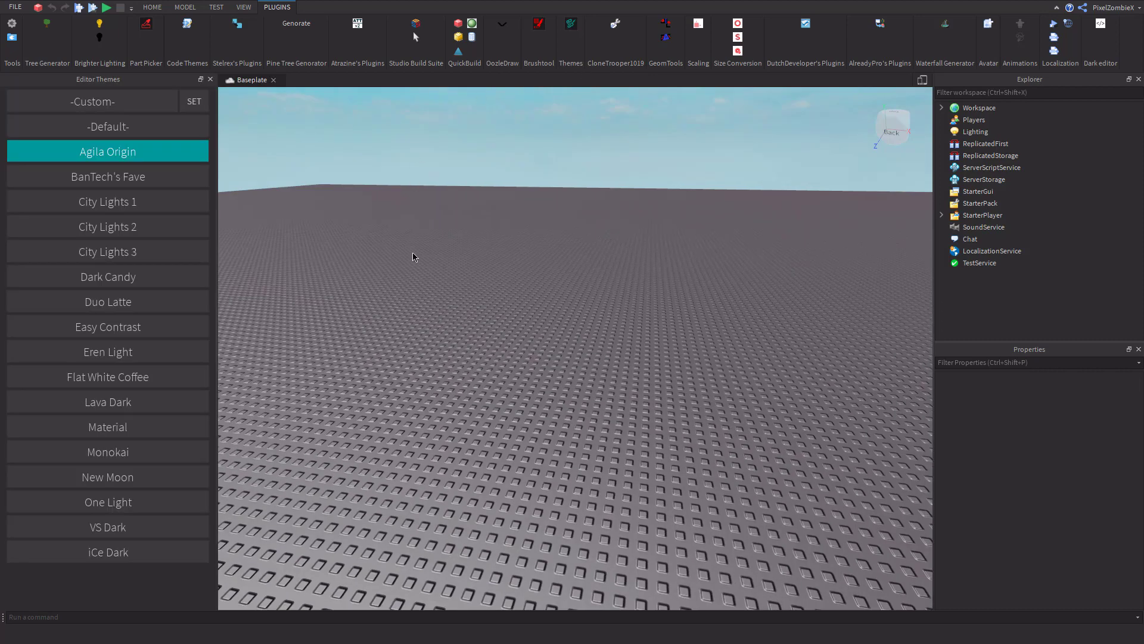
{"action": "mouse_move", "coordinate": [221, 640]}
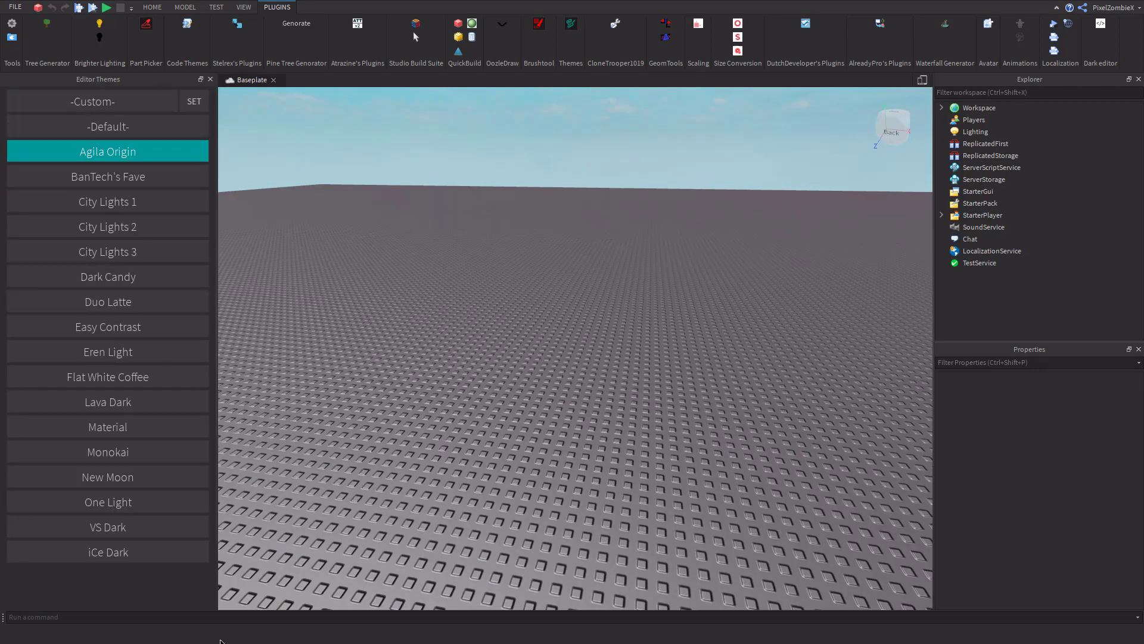
Open the DataStore script and try City Lights 1, City Lights 2, Agila Origin, Flat White Coffee, Material
{"action": "left_click", "coordinate": [185, 6]}
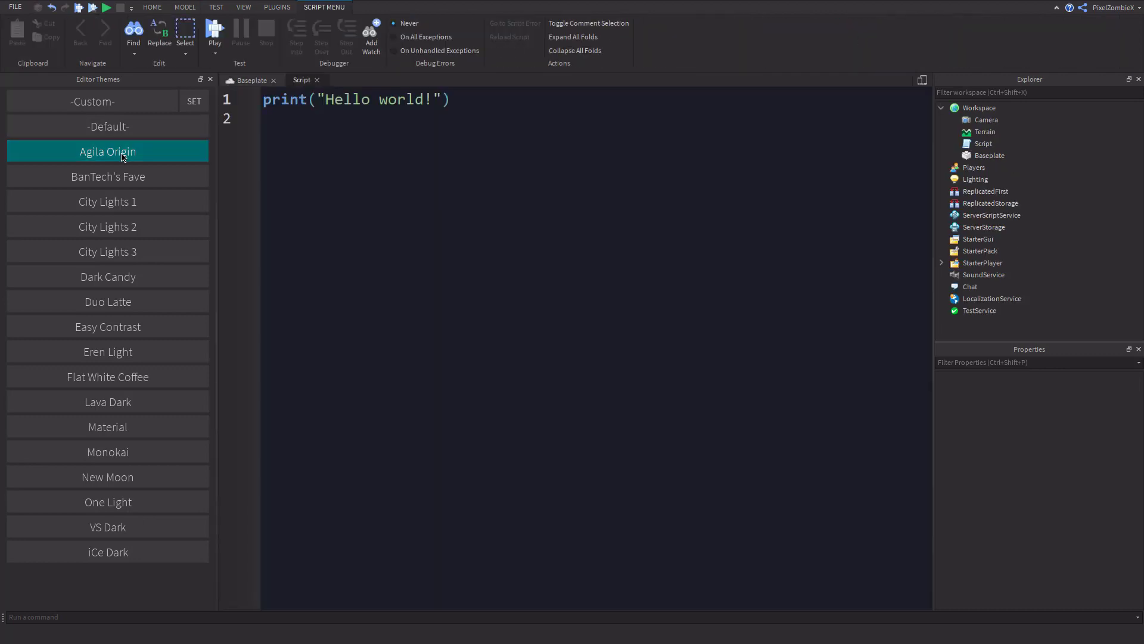
{"action": "left_click", "coordinate": [107, 202]}
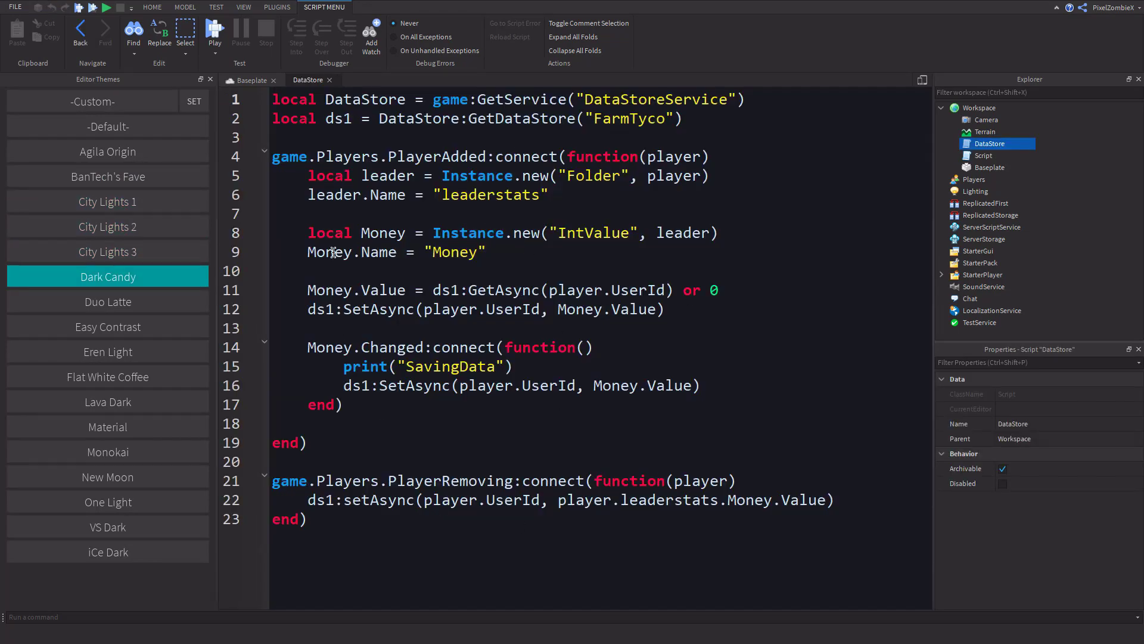
{"action": "left_click", "coordinate": [108, 226]}
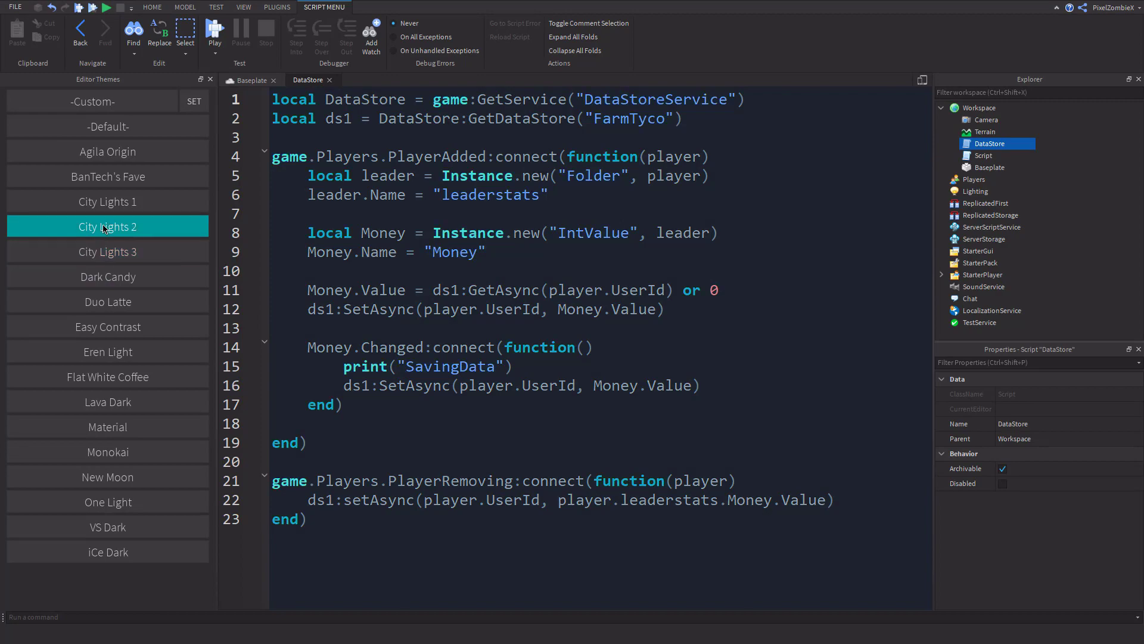
{"action": "left_click", "coordinate": [106, 151]}
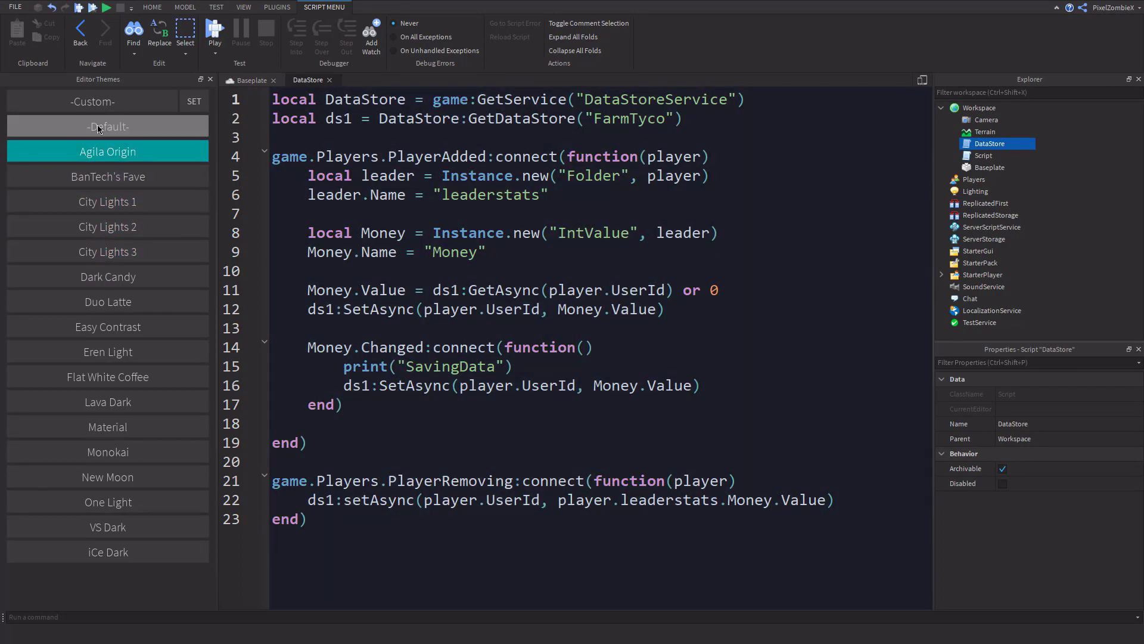
{"action": "left_click", "coordinate": [108, 376]}
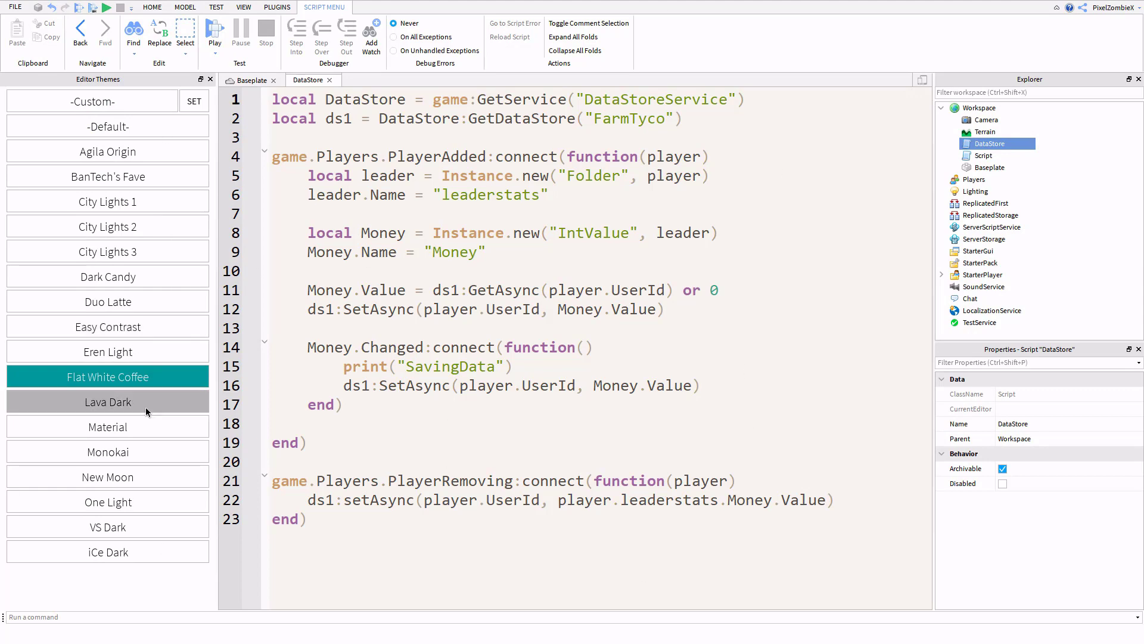
{"action": "left_click", "coordinate": [107, 427]}
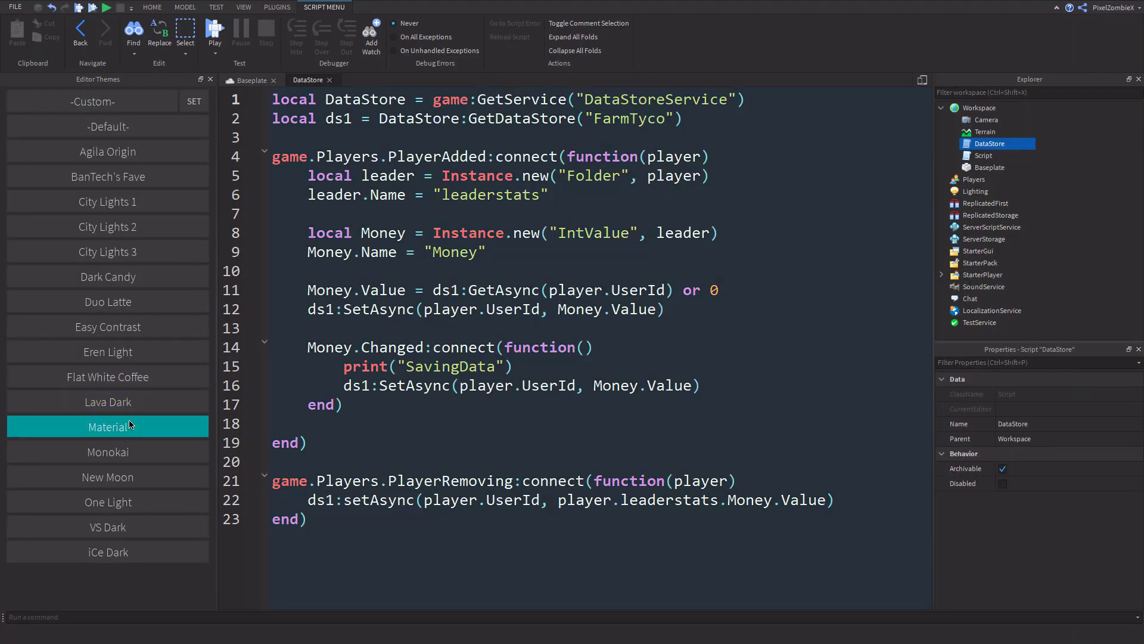
{"action": "mouse_move", "coordinate": [107, 452]}
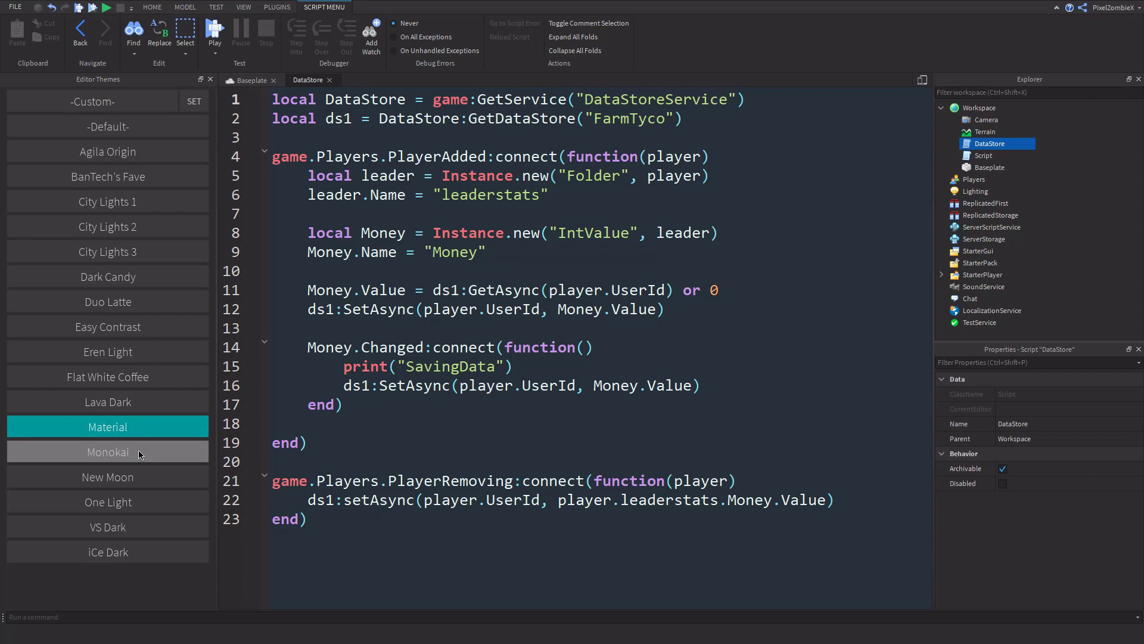
Cycle through Monokai, Agila Origin, City Lights, Duo Latte, Dark Candy, Lava Dark, One Light, ending on VS Dark
{"action": "left_click", "coordinate": [107, 451]}
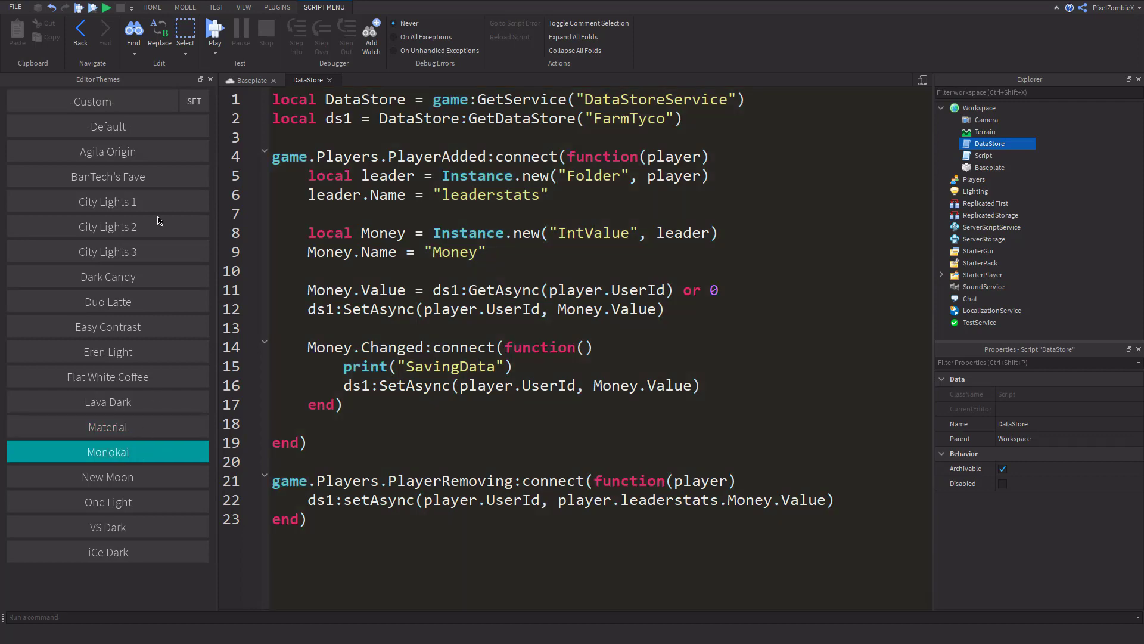
{"action": "left_click", "coordinate": [107, 151]}
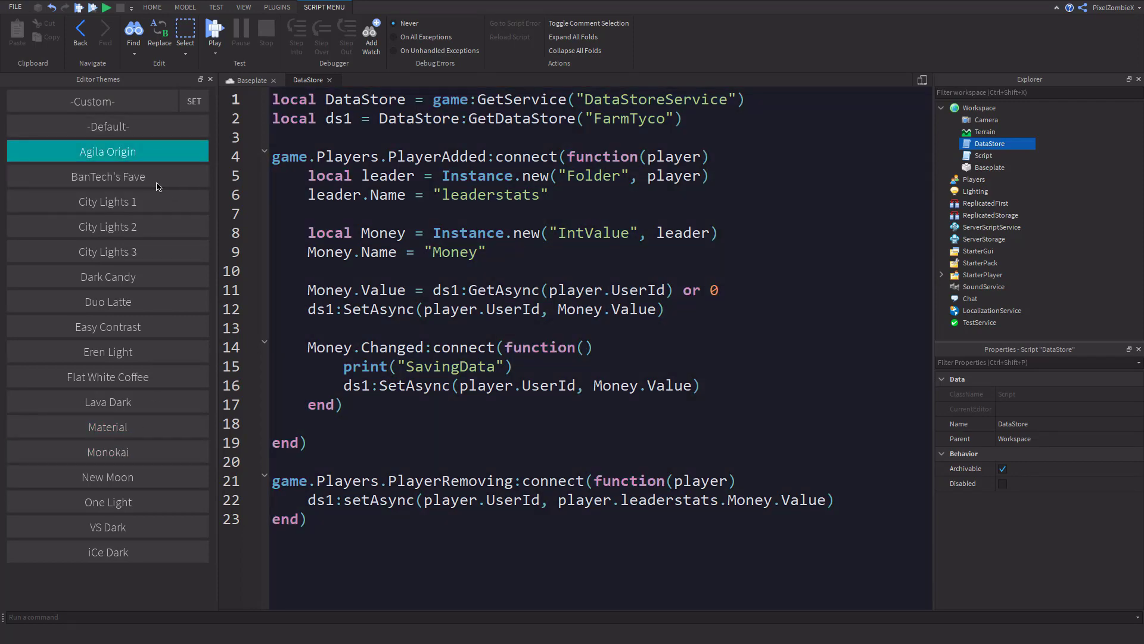
{"action": "left_click", "coordinate": [107, 227]}
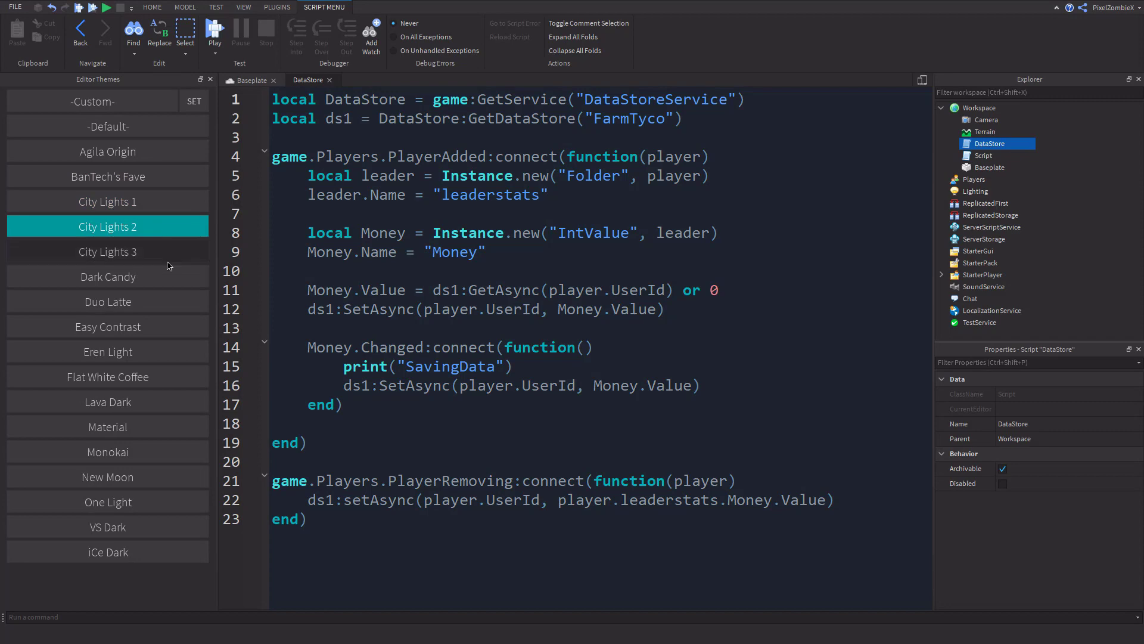
{"action": "left_click", "coordinate": [107, 202]}
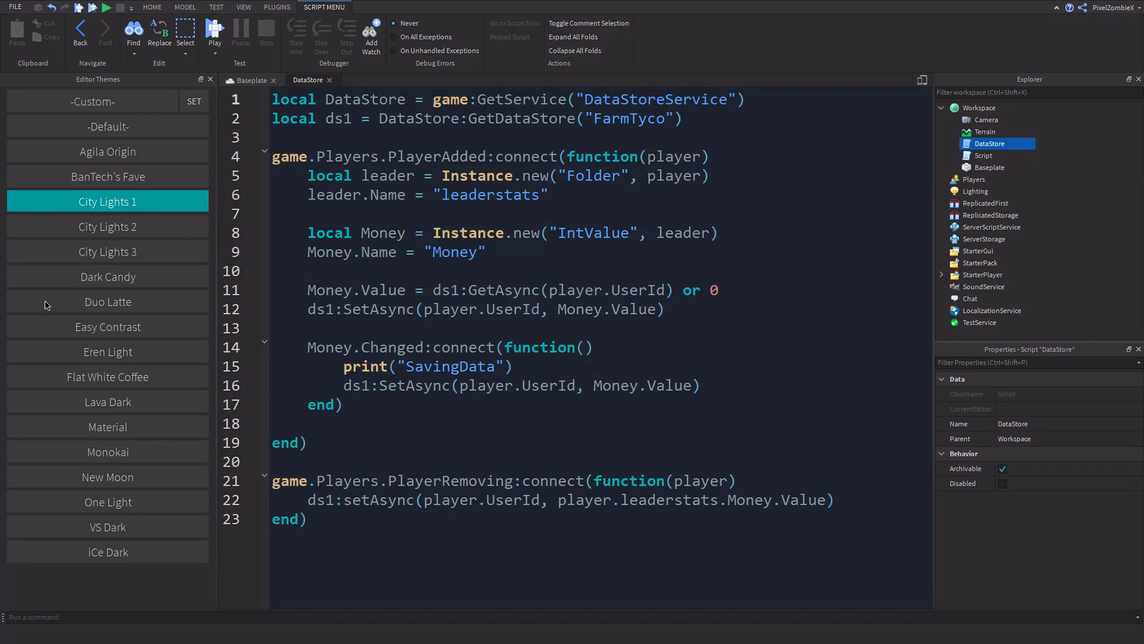
{"action": "left_click", "coordinate": [108, 301]}
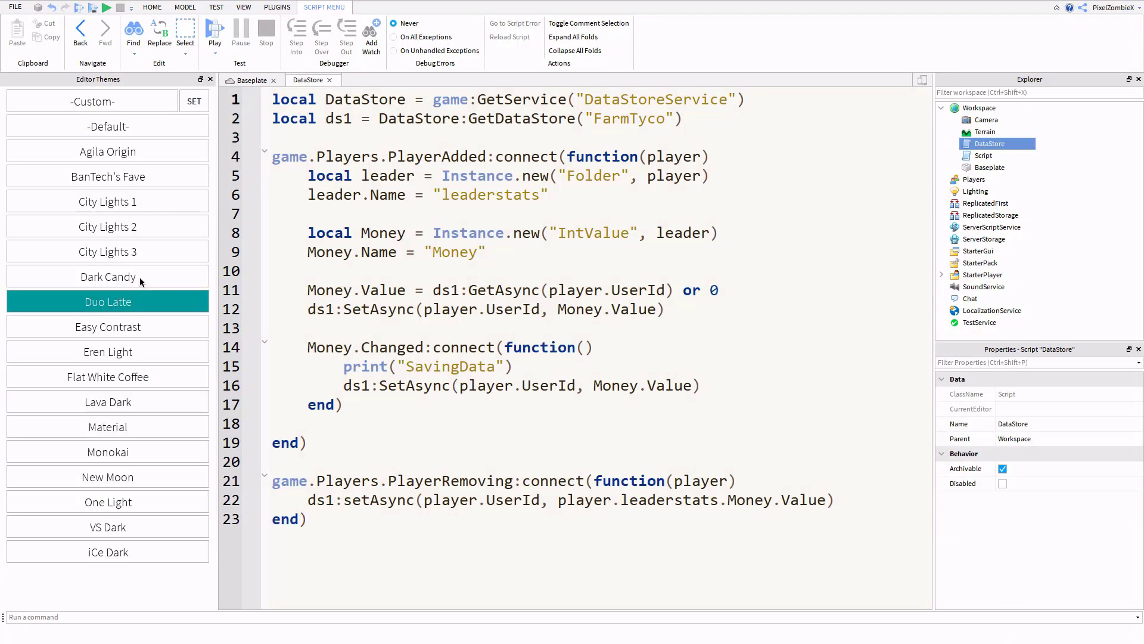
{"action": "left_click", "coordinate": [107, 276]}
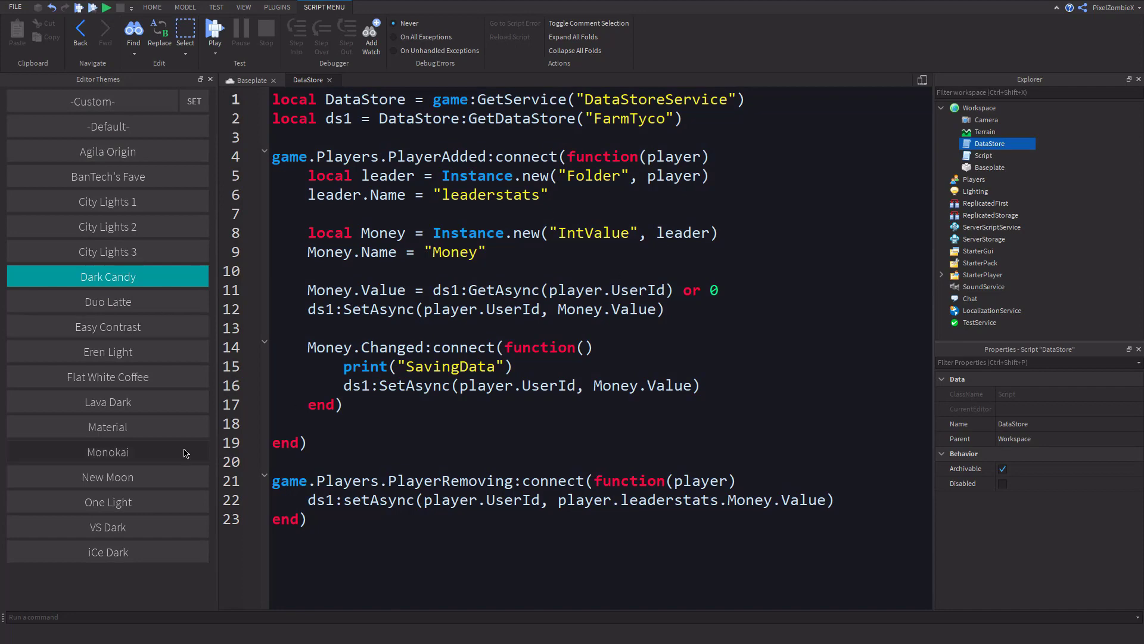
{"action": "left_click", "coordinate": [107, 402]}
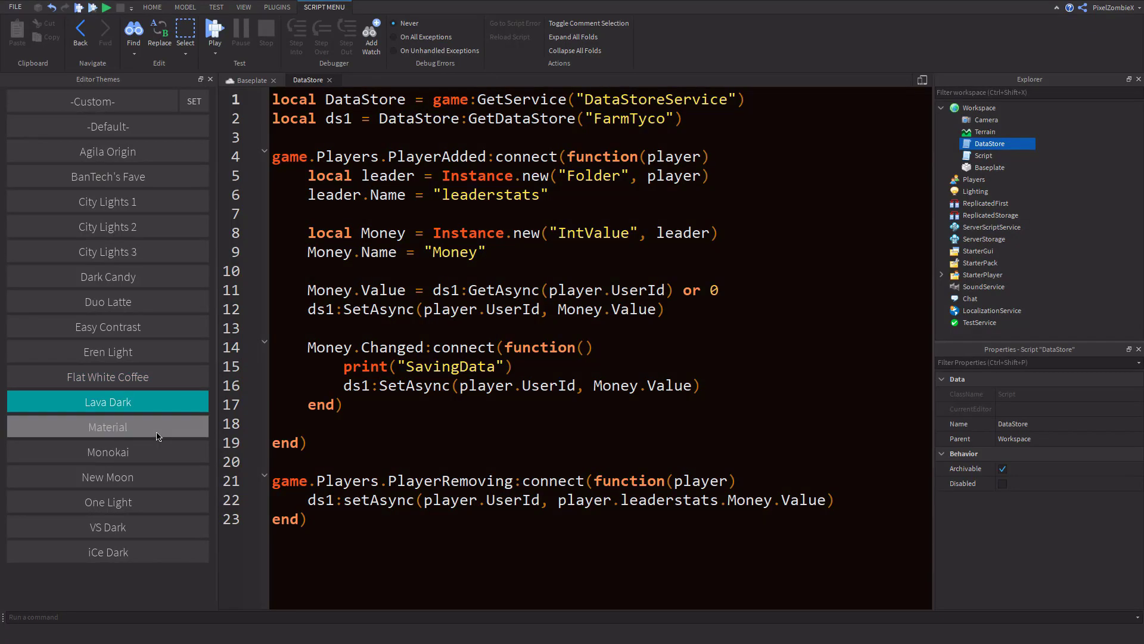
{"action": "left_click", "coordinate": [108, 502]}
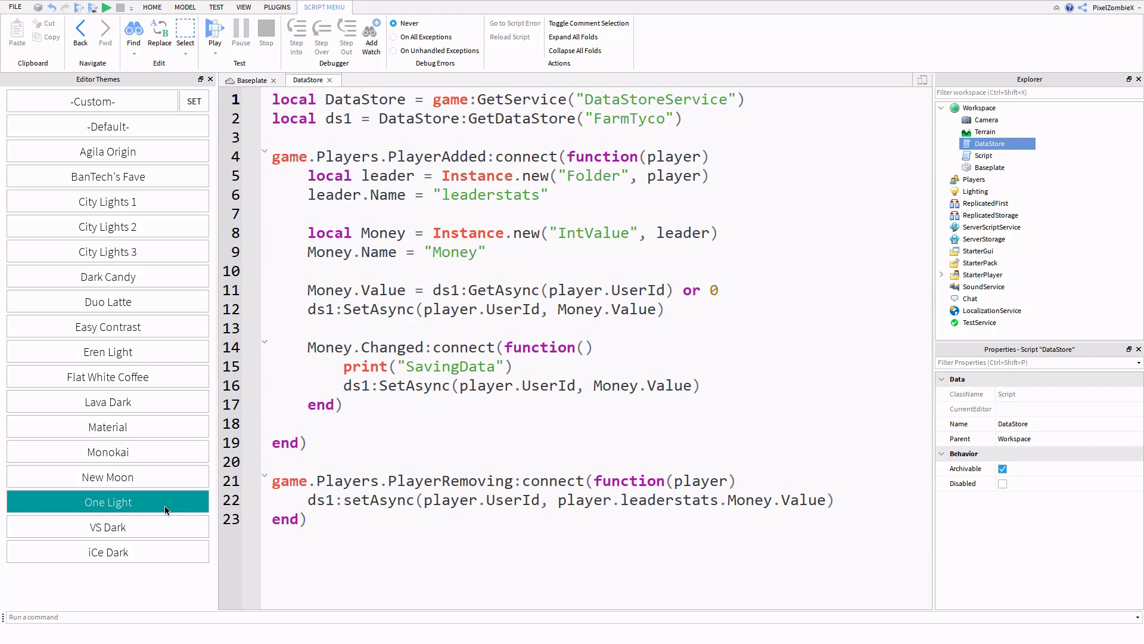
{"action": "left_click", "coordinate": [107, 527]}
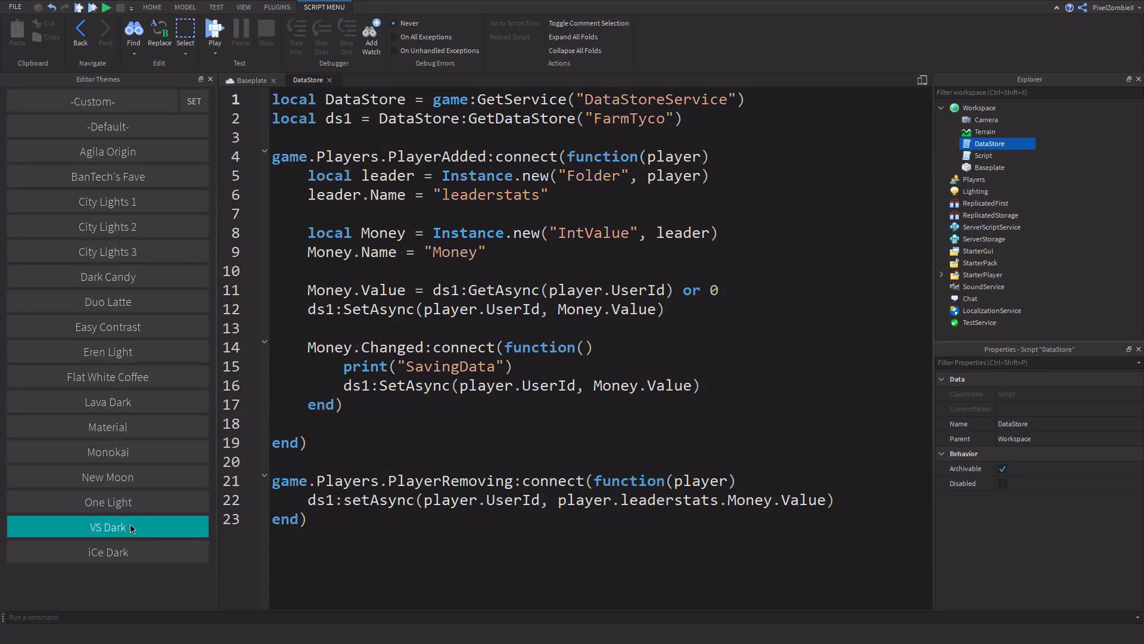
{"action": "left_click", "coordinate": [13, 6]}
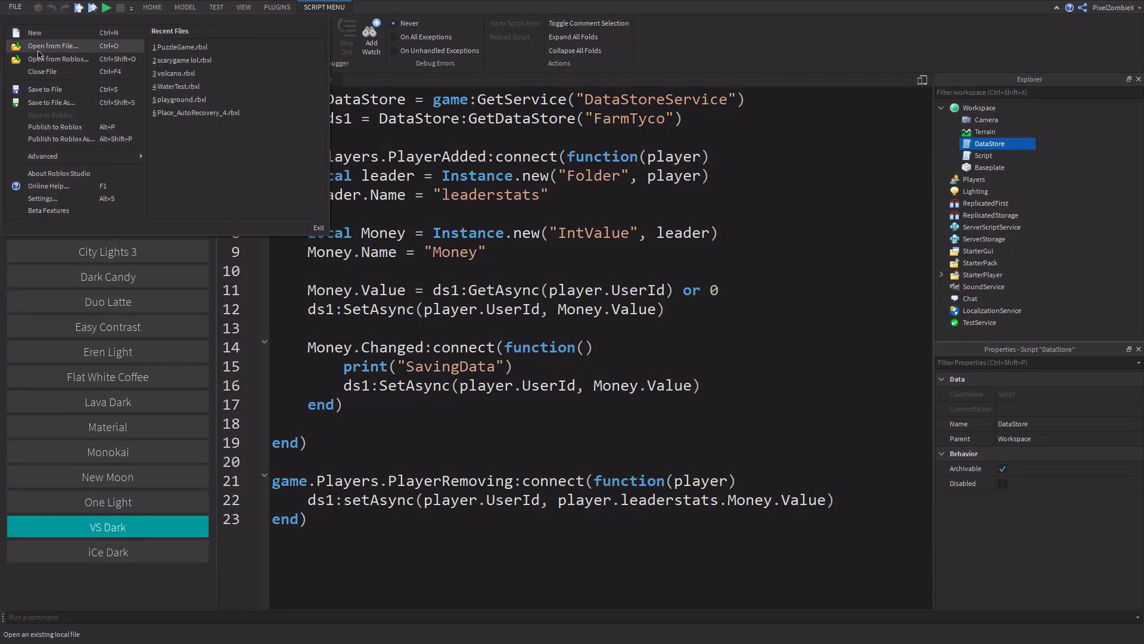
{"action": "mouse_move", "coordinate": [42, 198]}
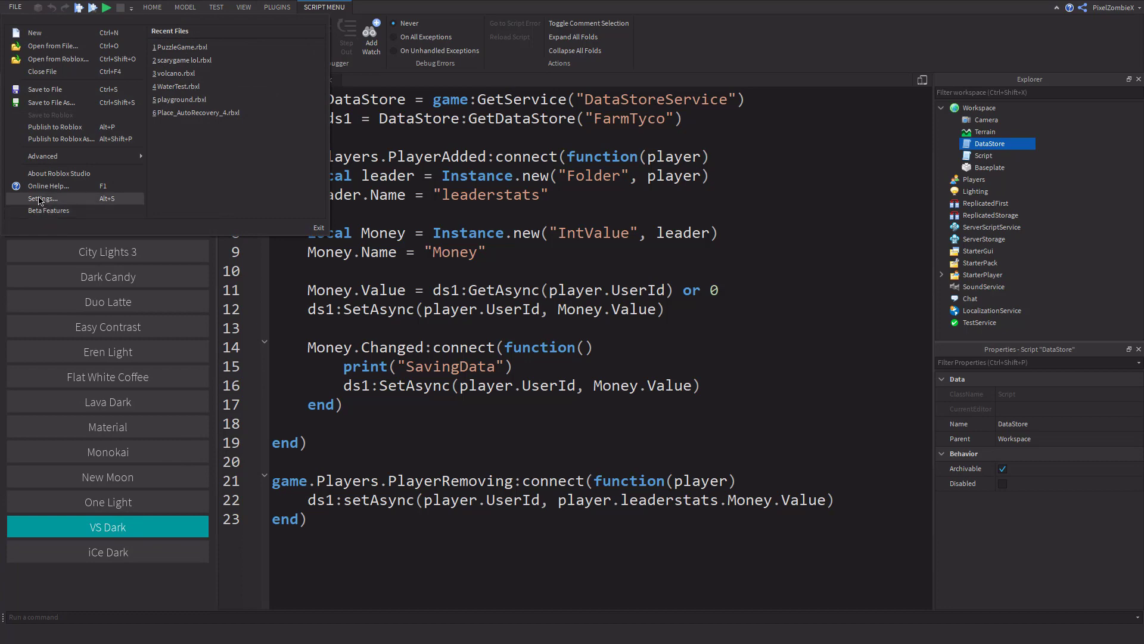
{"action": "left_click", "coordinate": [42, 199]}
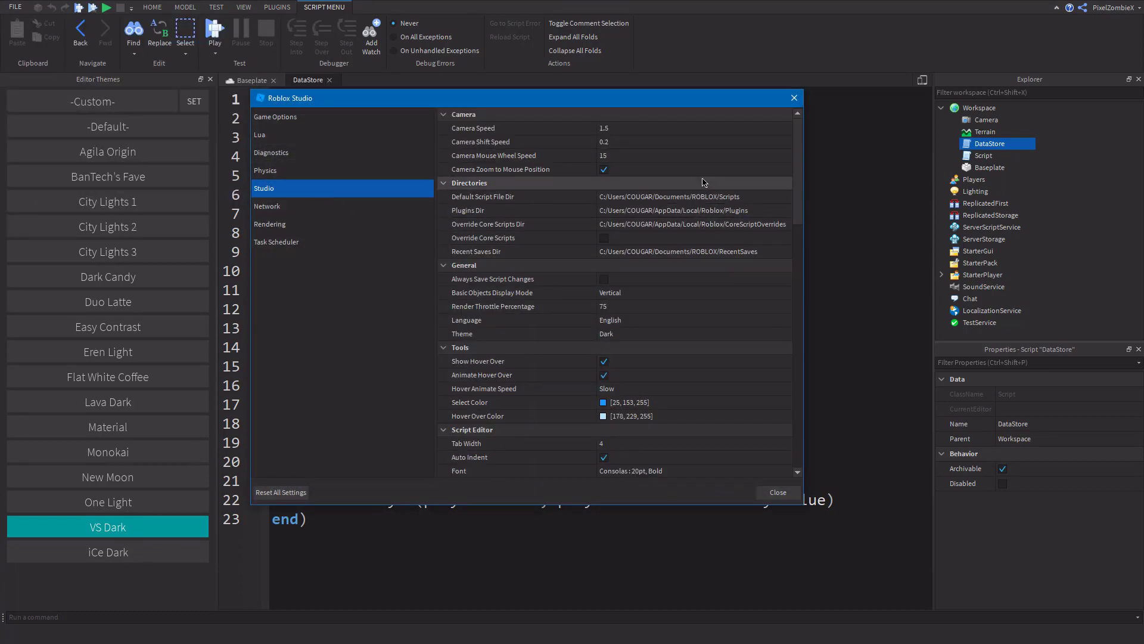
{"action": "scroll", "scroll_direction": "down", "scroll_amount": 3}
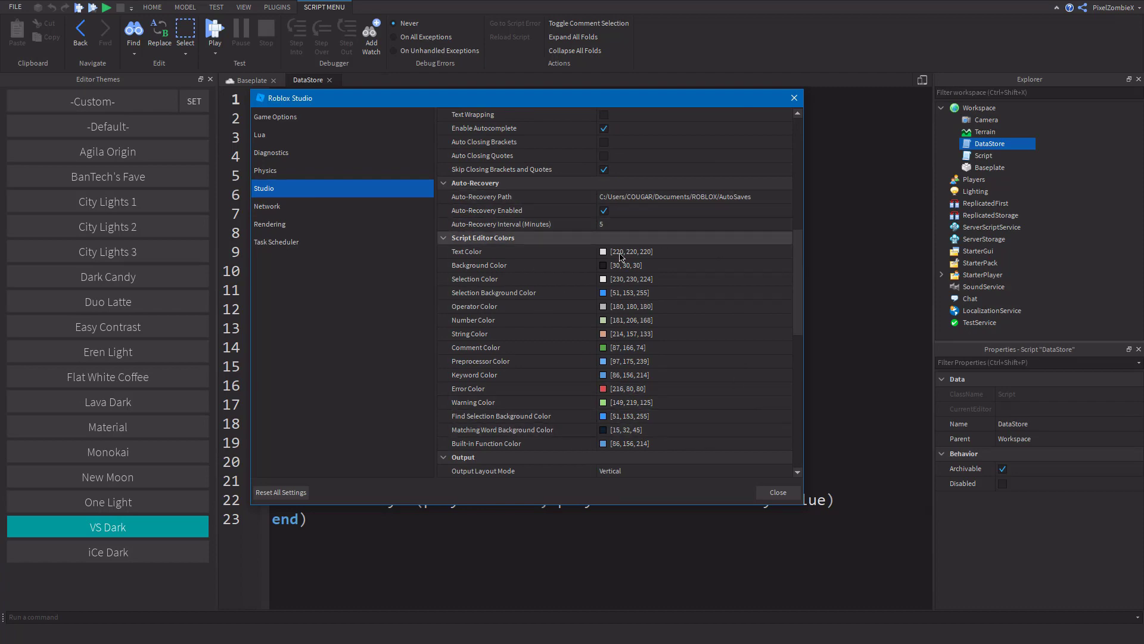
{"action": "left_click", "coordinate": [778, 492]}
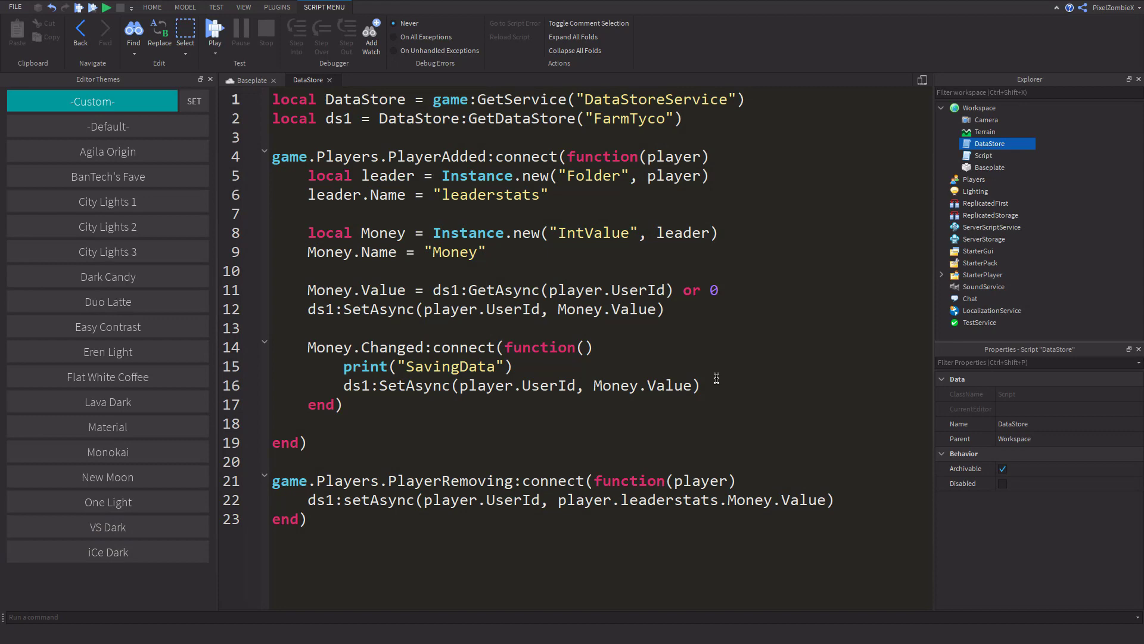
Apply Monokai then Custom, close Editor Themes, and launch the Code Editor Themes plugin
{"action": "left_click", "coordinate": [107, 452]}
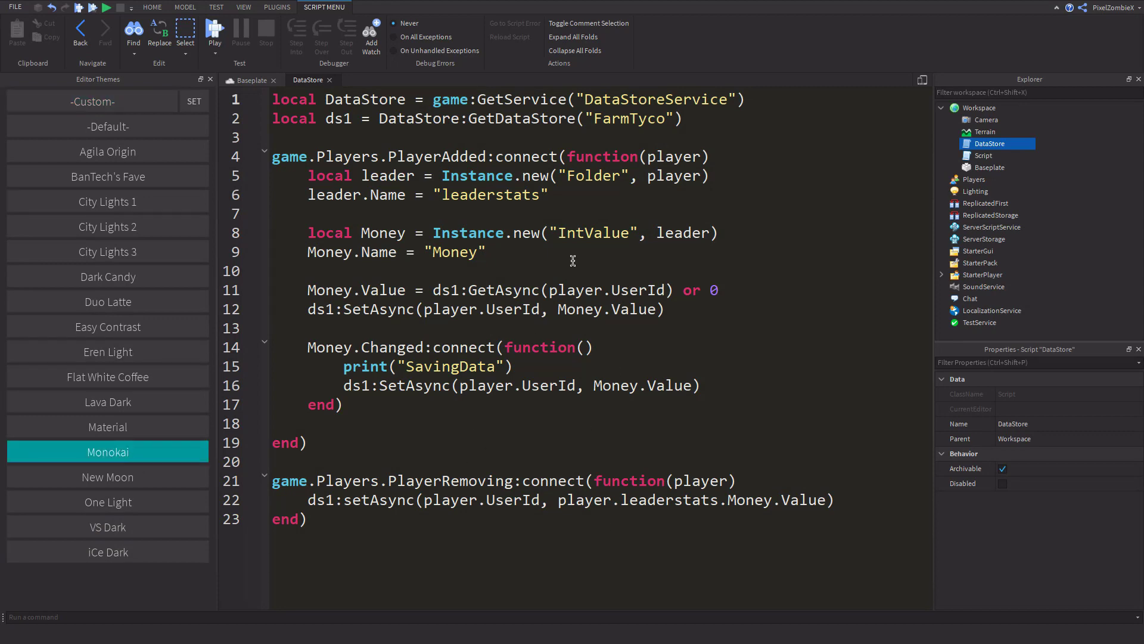
{"action": "left_click", "coordinate": [107, 101]}
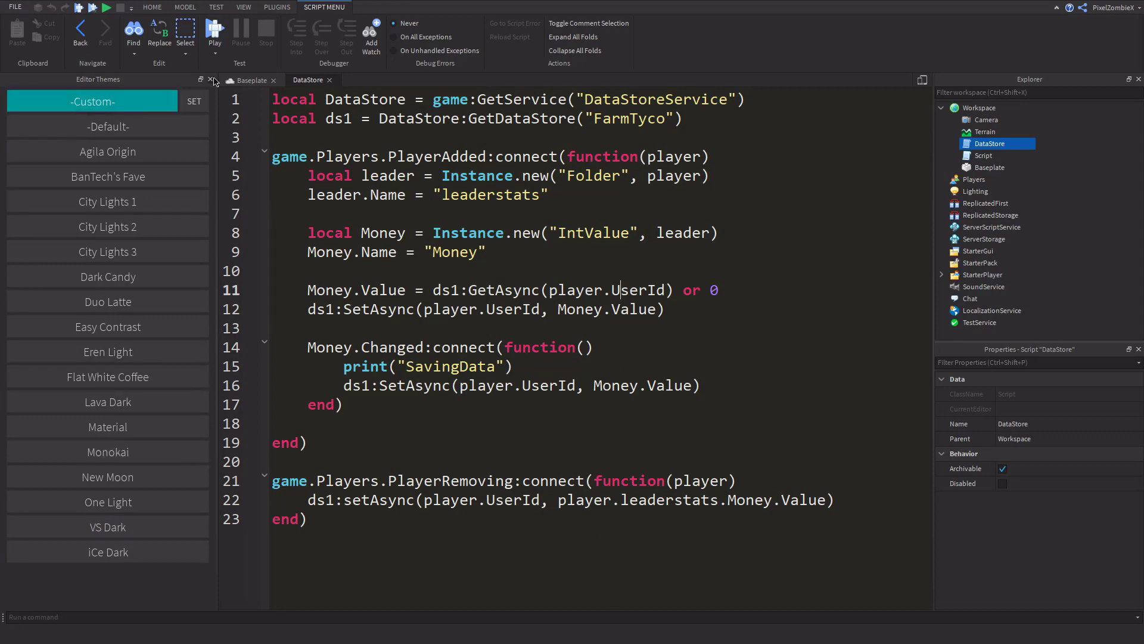
{"action": "left_click", "coordinate": [214, 79]}
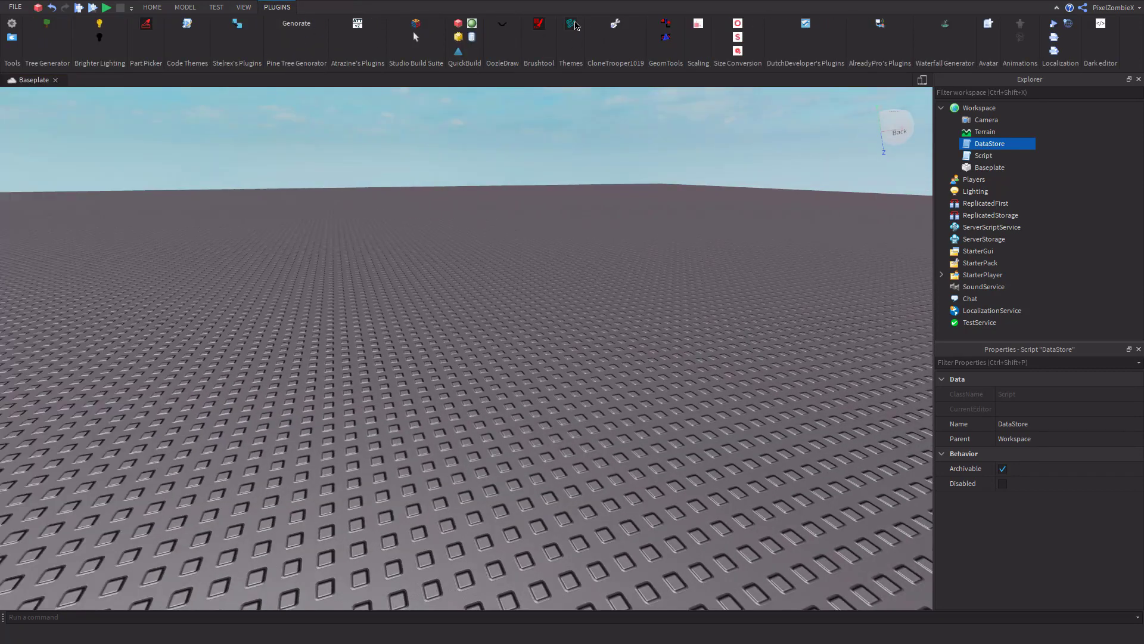
{"action": "left_click", "coordinate": [186, 24]}
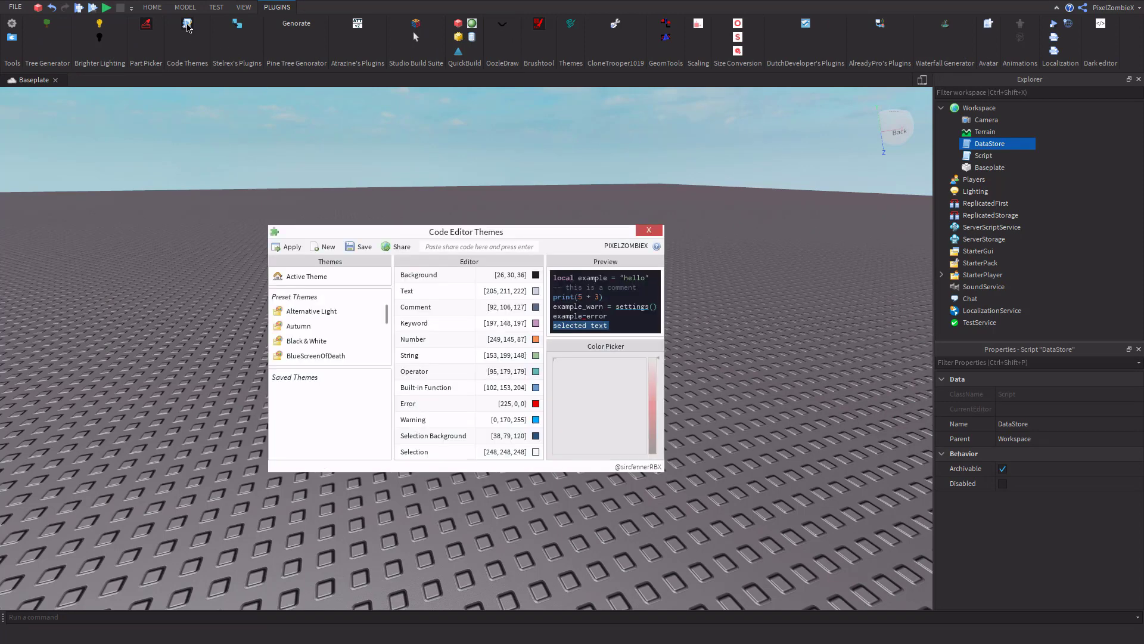
{"action": "left_click", "coordinate": [647, 230]}
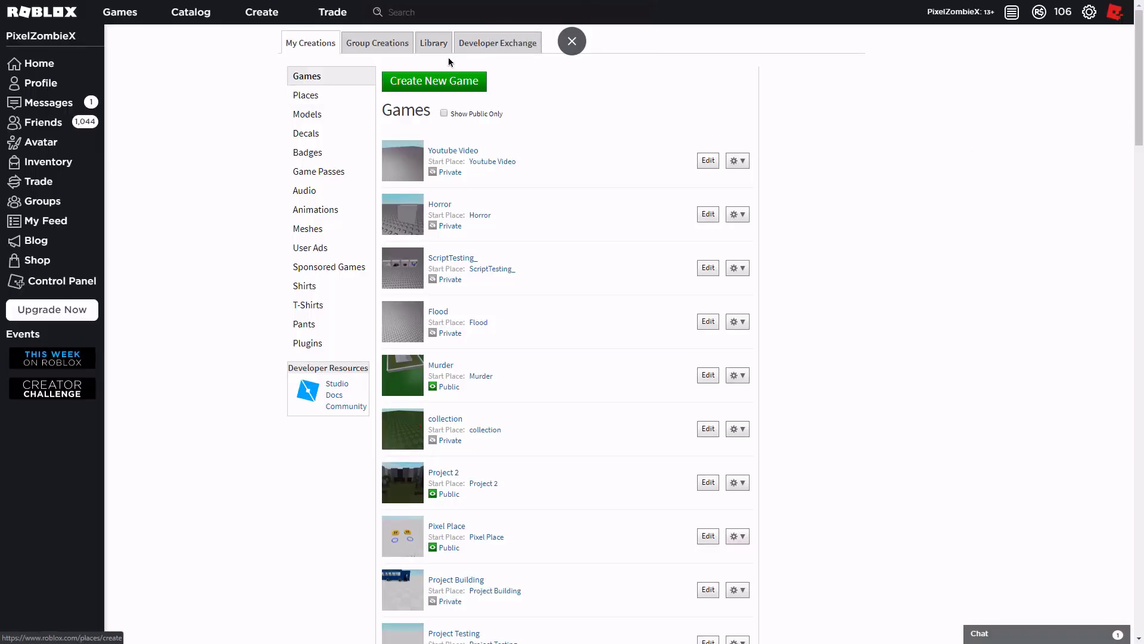
Filter the Roblox Library to Plugins and open the Shift to Sprint plugin page
{"action": "left_click", "coordinate": [434, 39]}
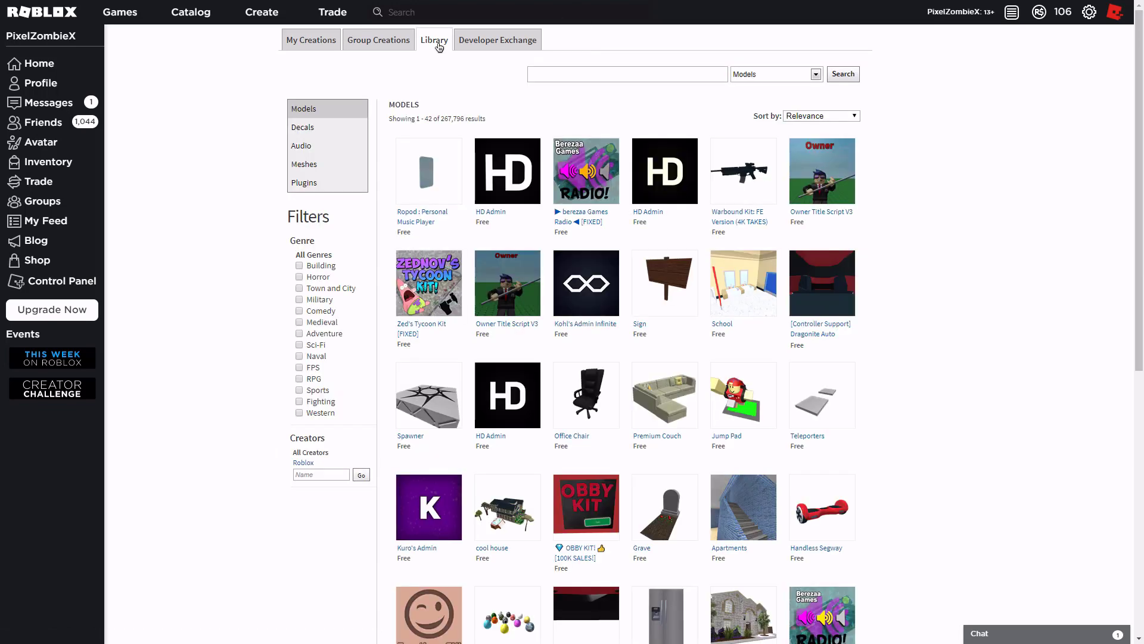
{"action": "left_click", "coordinate": [303, 182]}
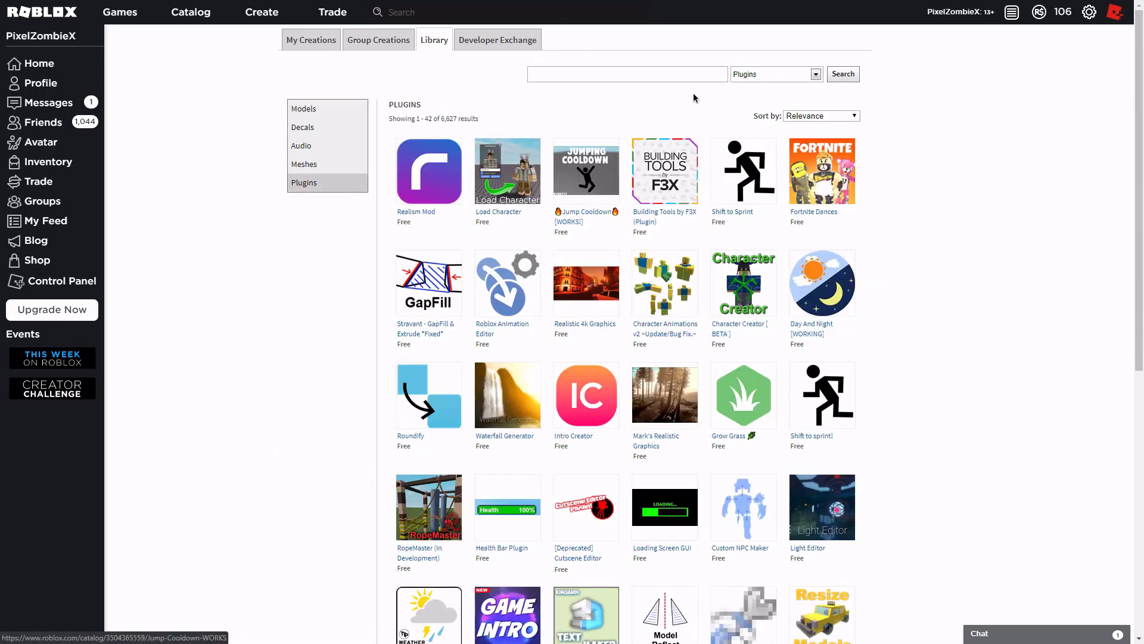
{"action": "mouse_move", "coordinate": [826, 224]}
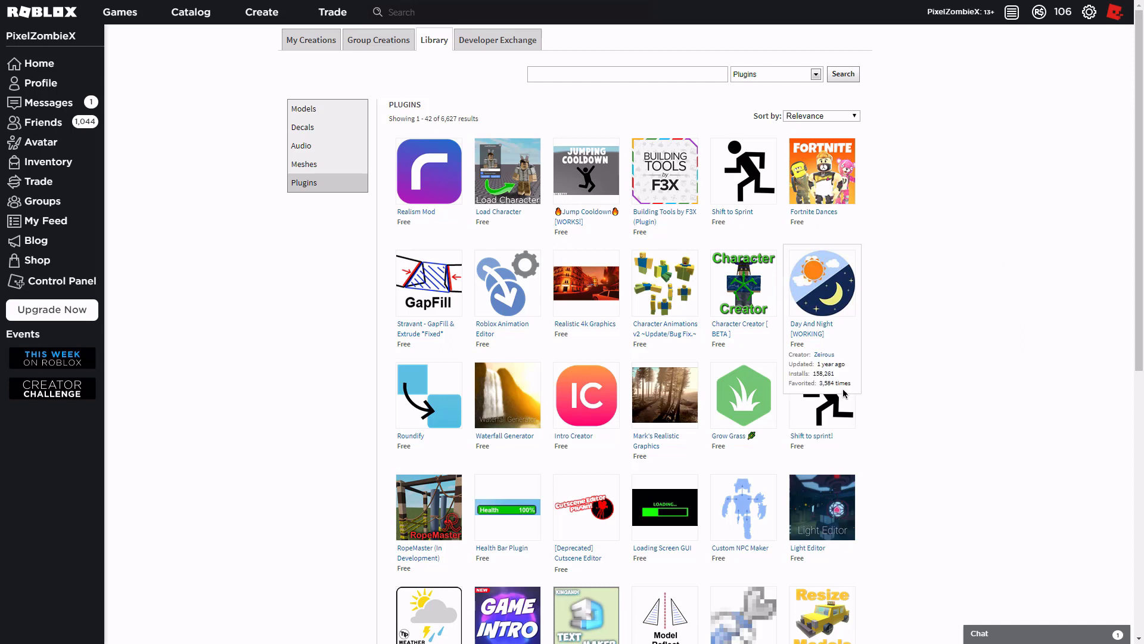
{"action": "mouse_move", "coordinate": [664, 171]}
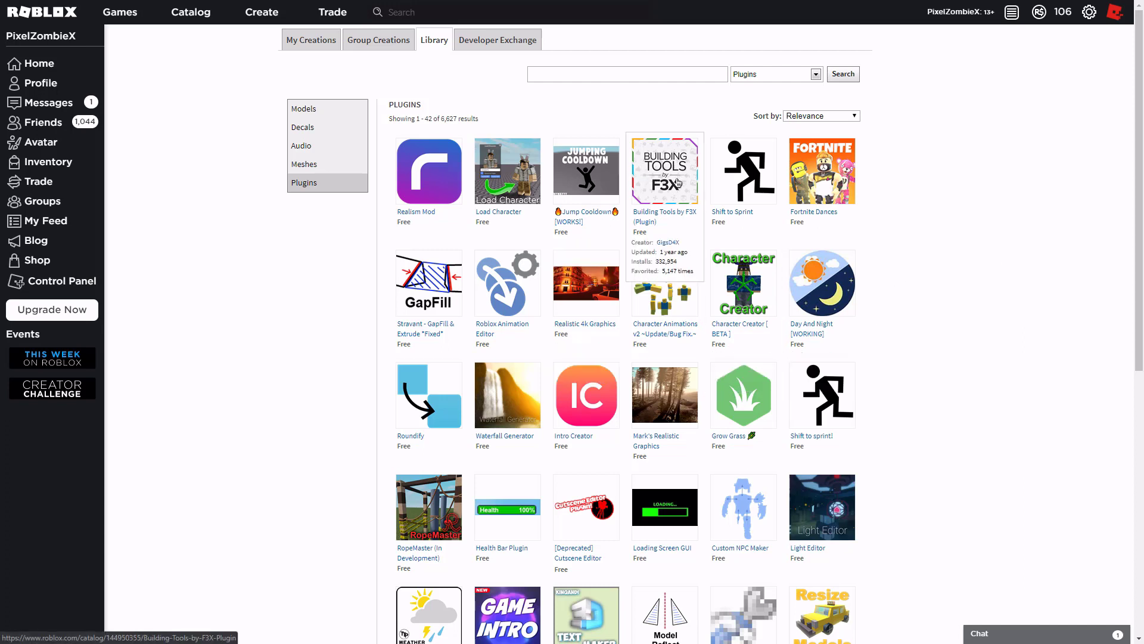
{"action": "mouse_move", "coordinate": [442, 160]}
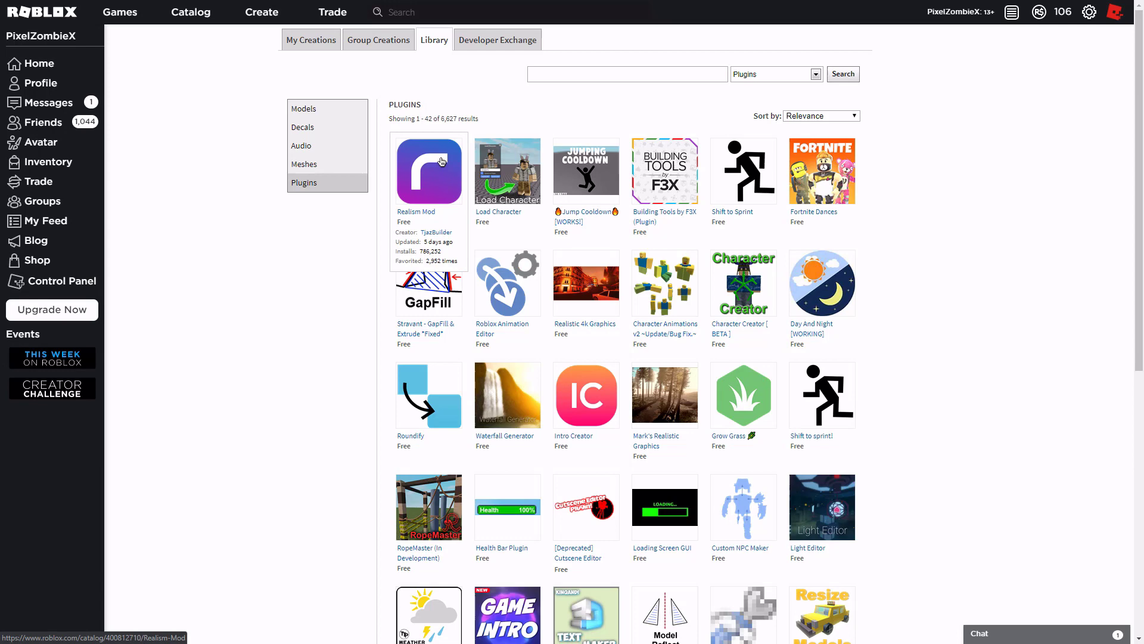
{"action": "left_click", "coordinate": [743, 171]}
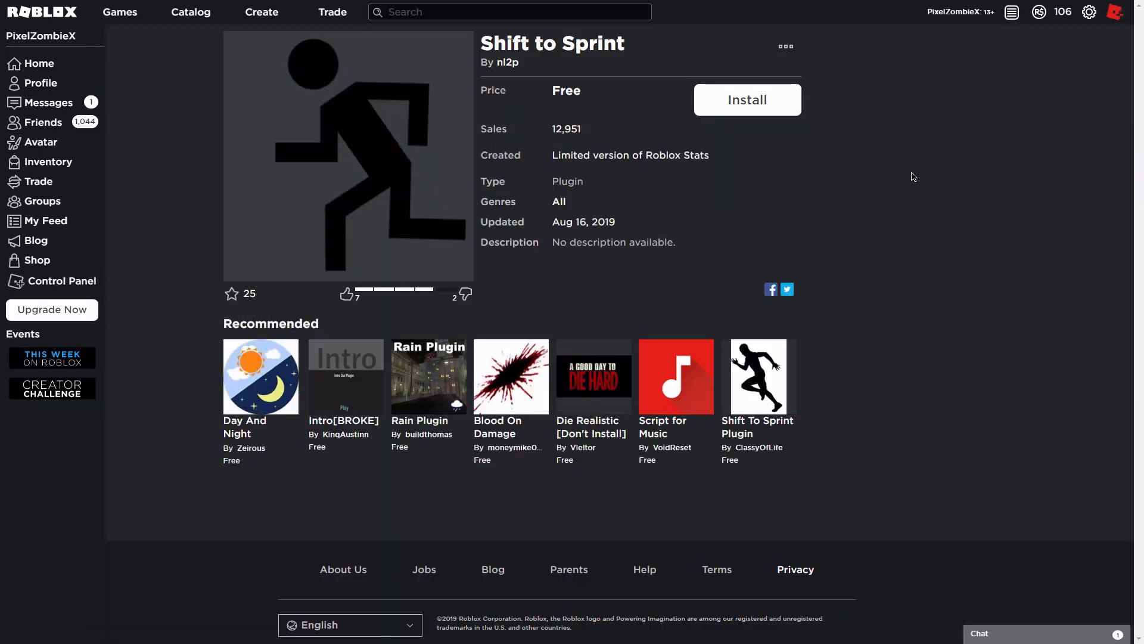
Install the Shift to Sprint plugin and let it open in Roblox Studio
{"action": "left_click", "coordinate": [745, 100]}
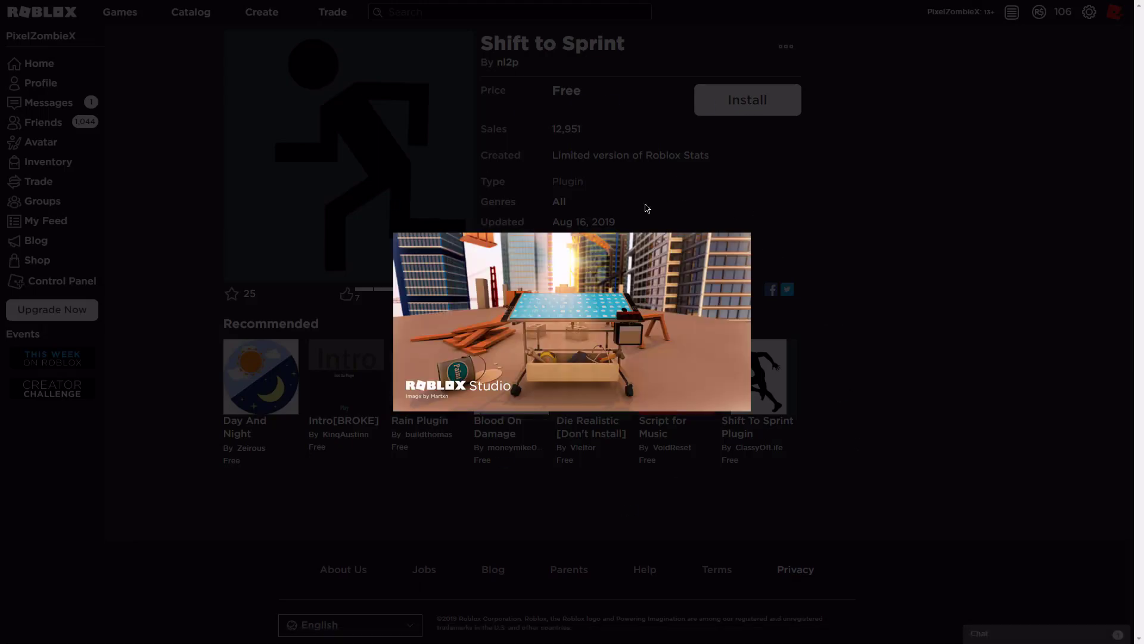
{"action": "left_click", "coordinate": [746, 100]}
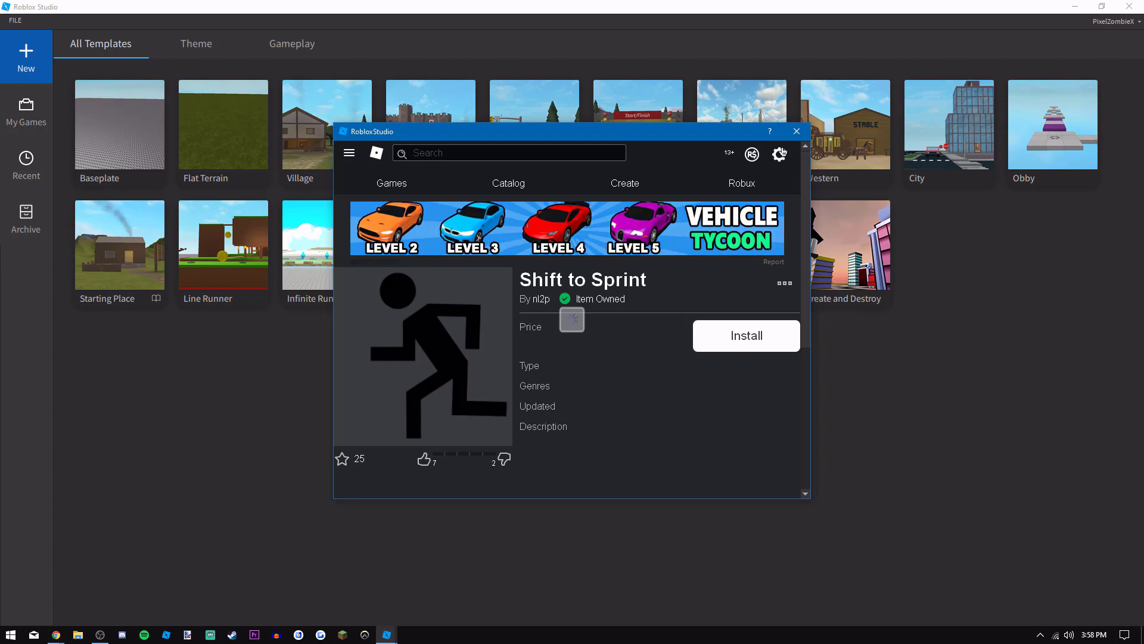
Install Shift to Sprint from Studio's plugin window
{"action": "left_click", "coordinate": [796, 131]}
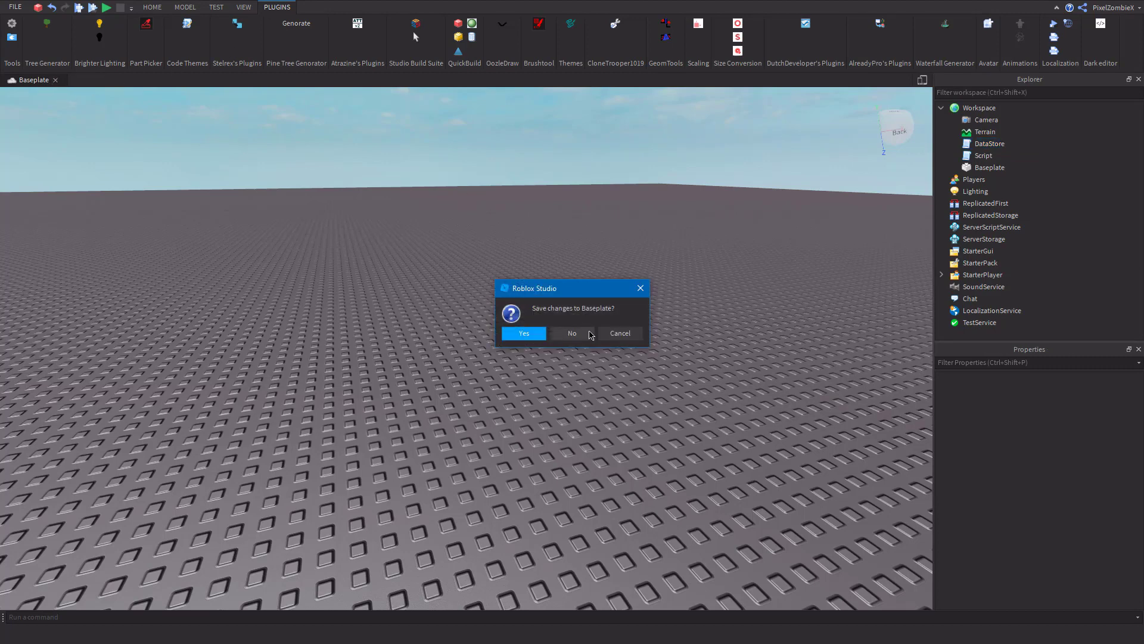
Answer No to the save prompt, discarding Baseplate changes
{"action": "left_click", "coordinate": [572, 333]}
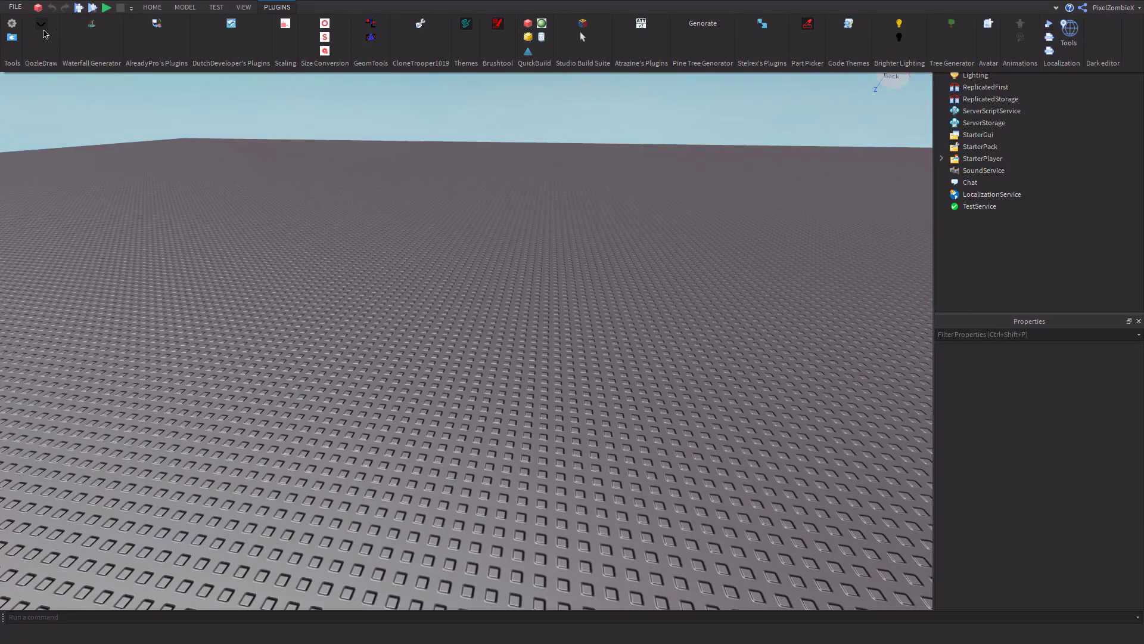
{"action": "mouse_move", "coordinate": [1109, 170]}
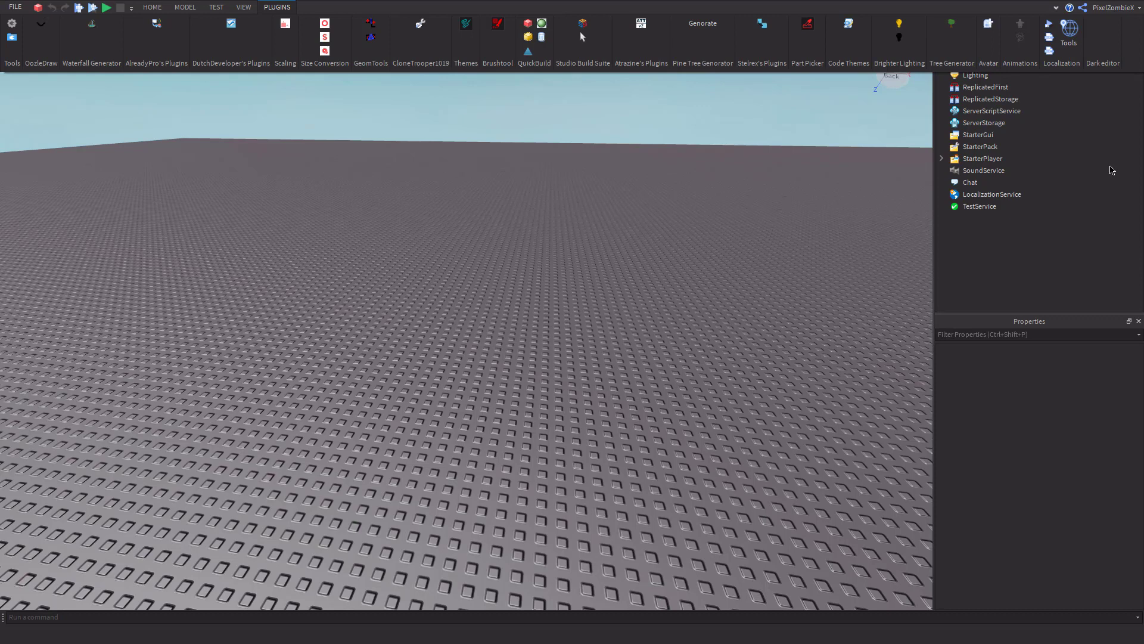
{"action": "mouse_move", "coordinate": [666, 13]}
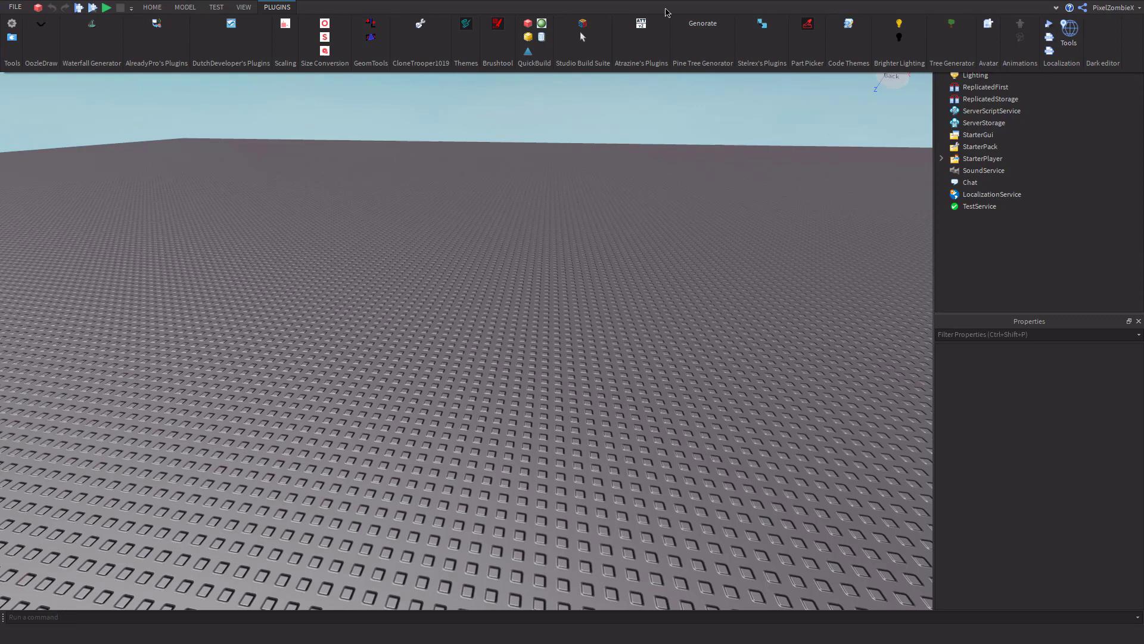
{"action": "mouse_move", "coordinate": [1086, 20]}
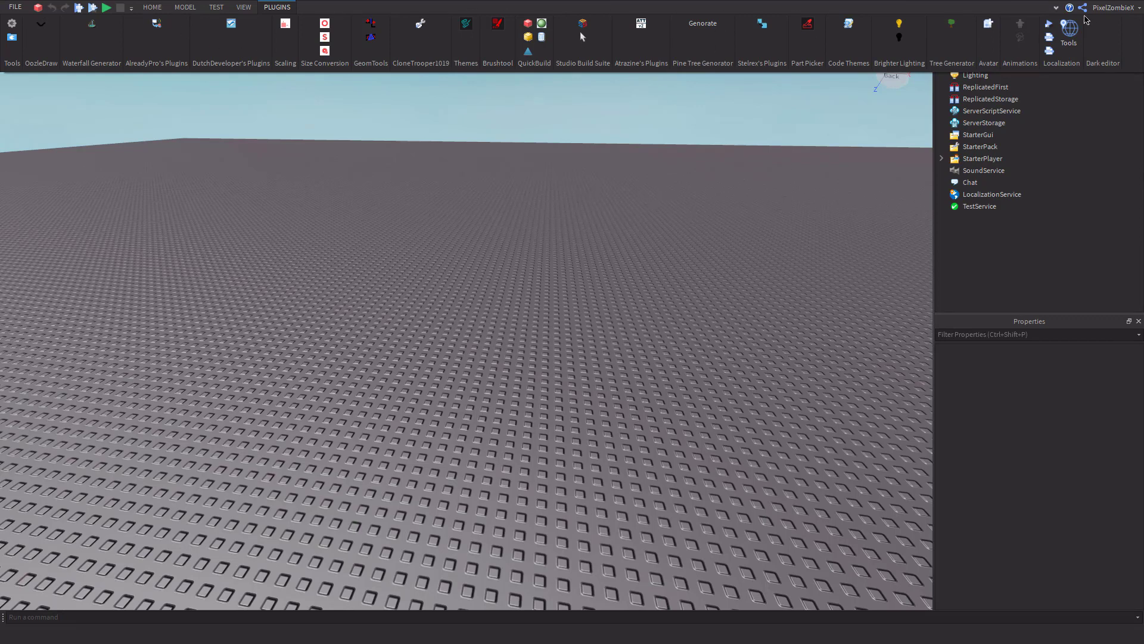
{"action": "mouse_move", "coordinate": [604, 38]}
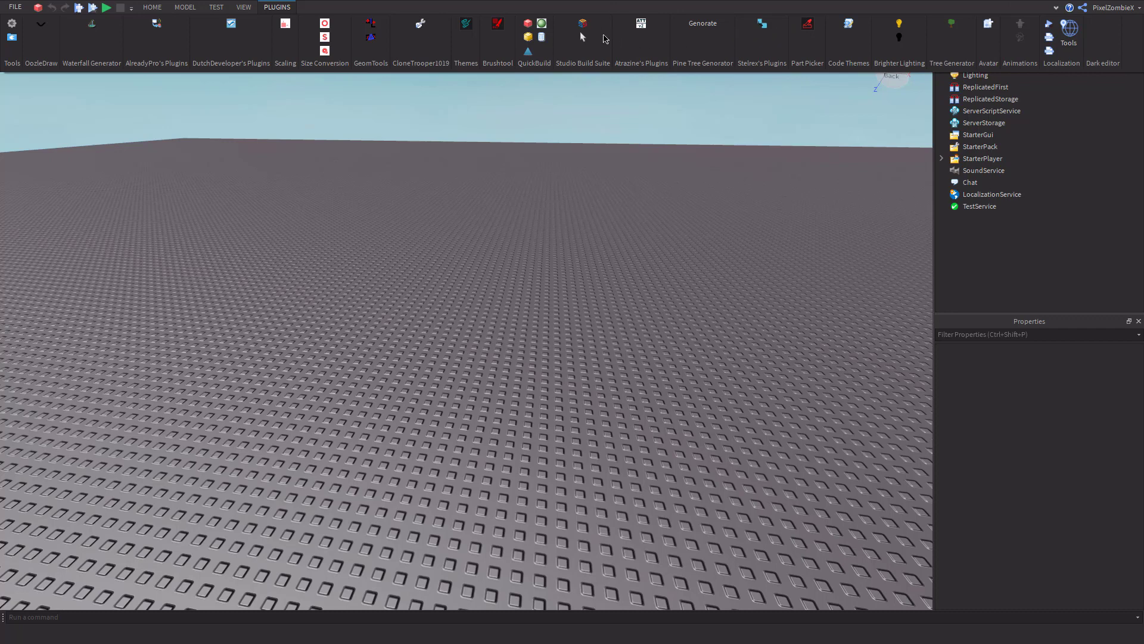
{"action": "mouse_move", "coordinate": [44, 45]}
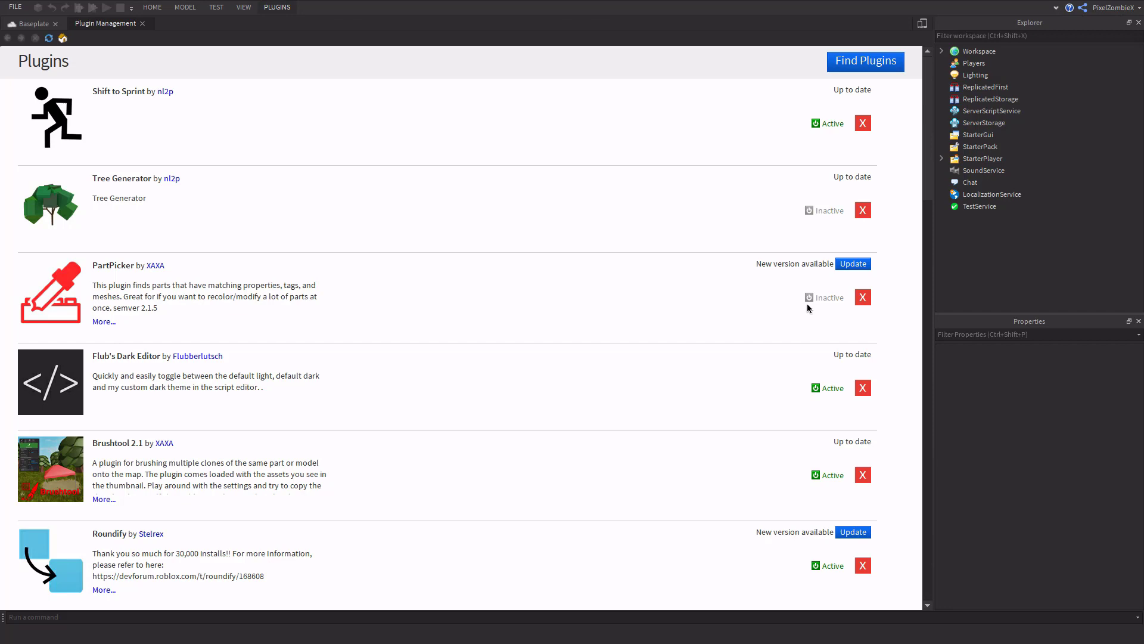
Deactivate Brushtool 2.1 in Plugin Management, review the plugin list, and close the page
{"action": "scroll", "scroll_direction": "down", "scroll_amount": 3}
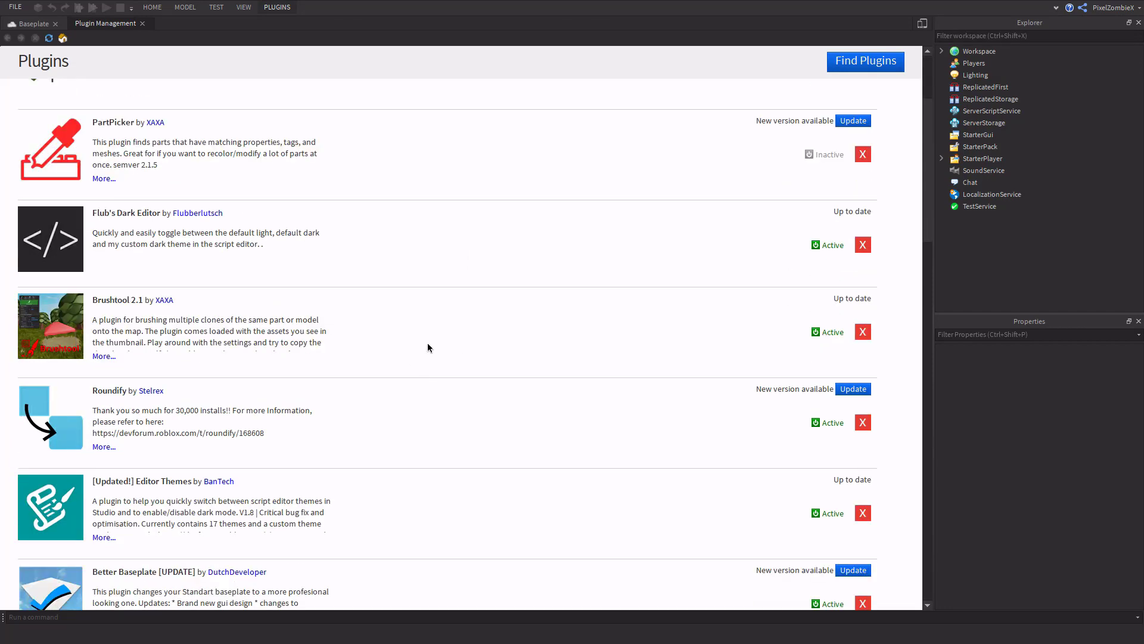
{"action": "left_click", "coordinate": [827, 331]}
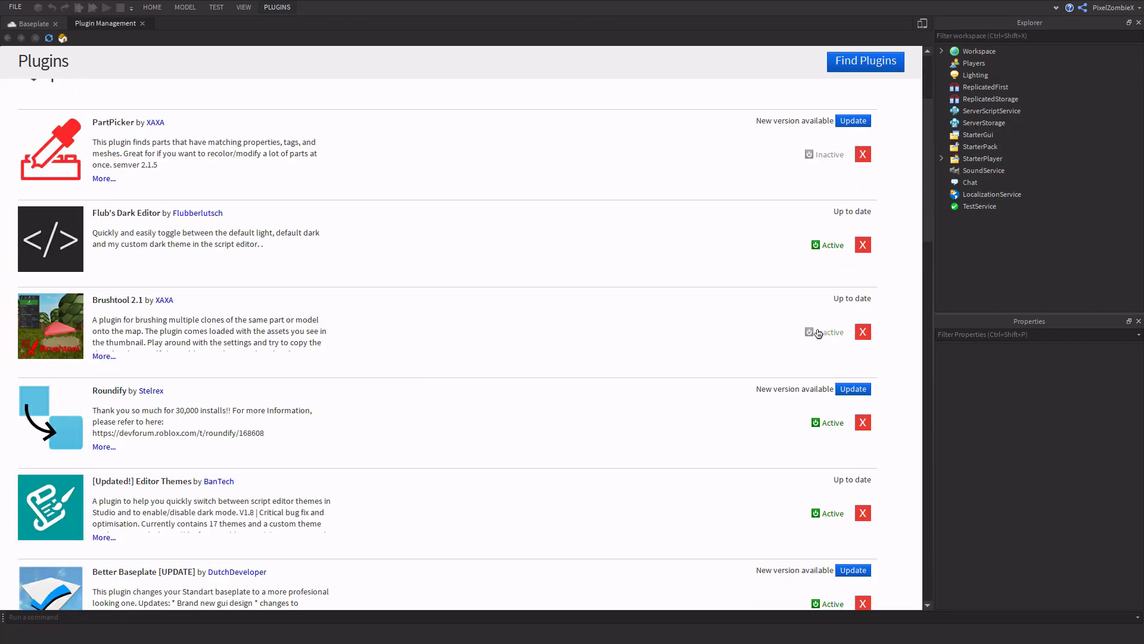
{"action": "scroll", "scroll_direction": "down", "scroll_amount": 3}
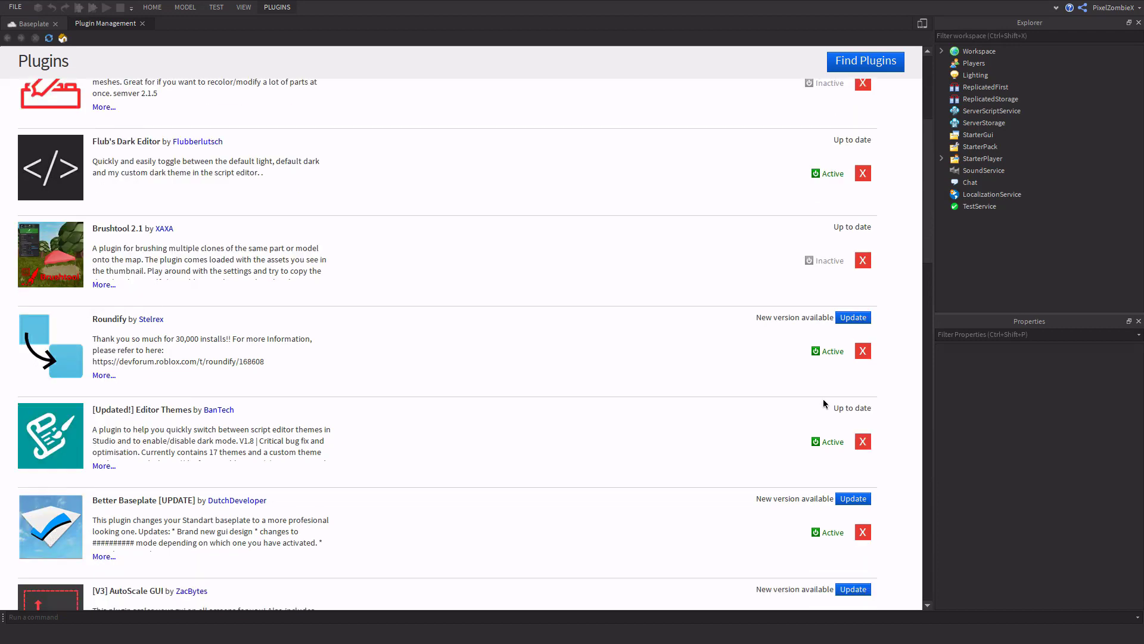
{"action": "scroll", "scroll_direction": "down", "scroll_amount": 3}
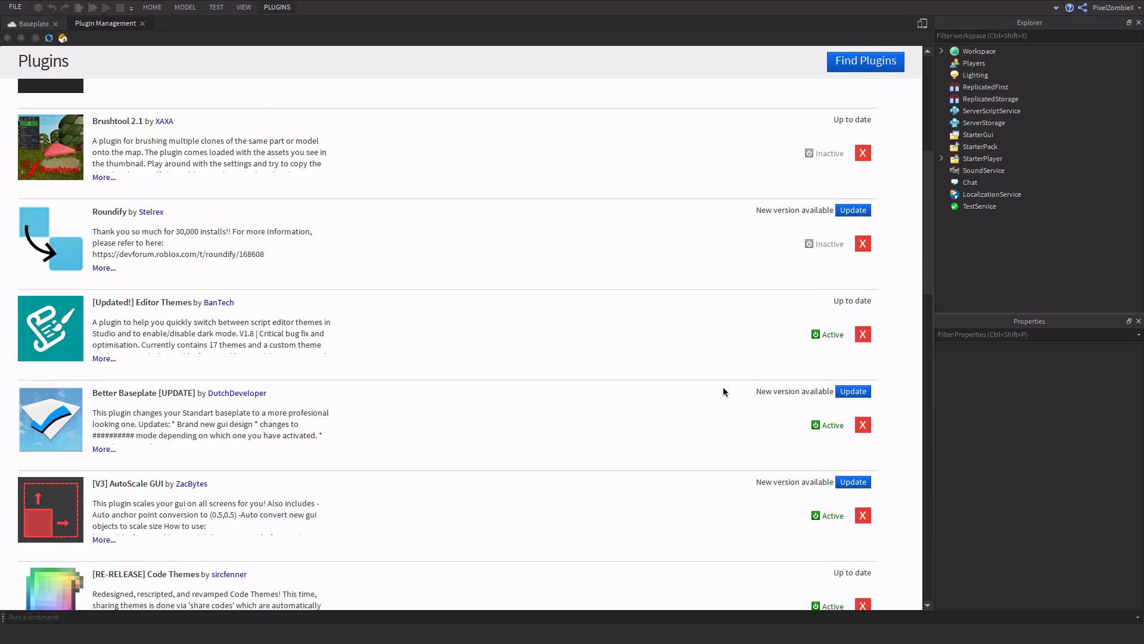
{"action": "scroll", "scroll_direction": "down", "scroll_amount": 3}
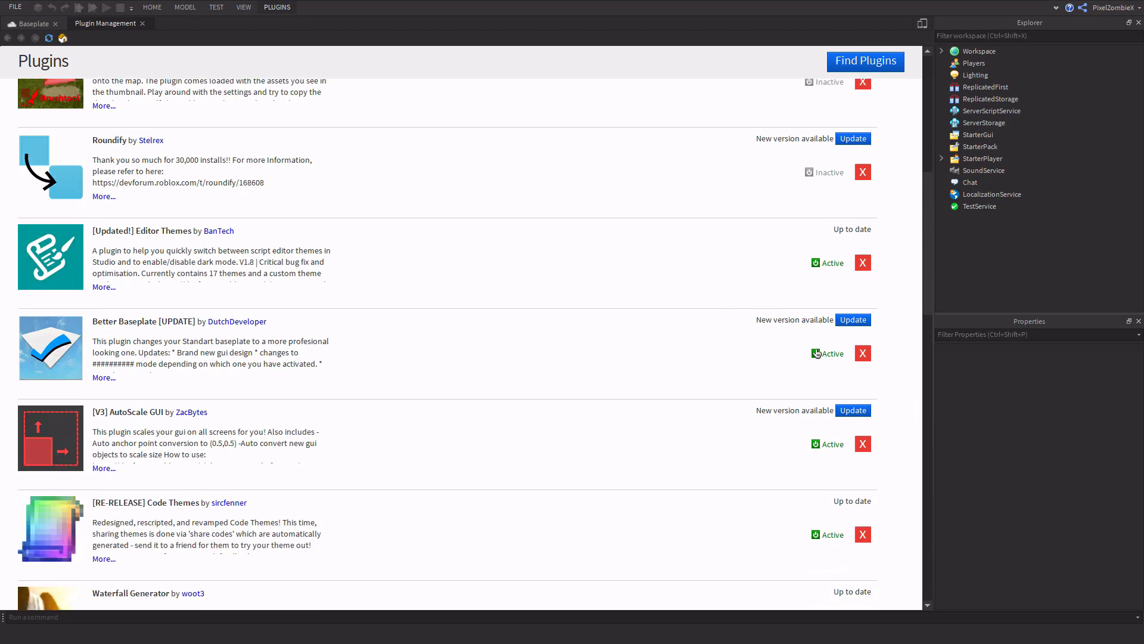
{"action": "scroll", "scroll_direction": "up", "scroll_amount": 3}
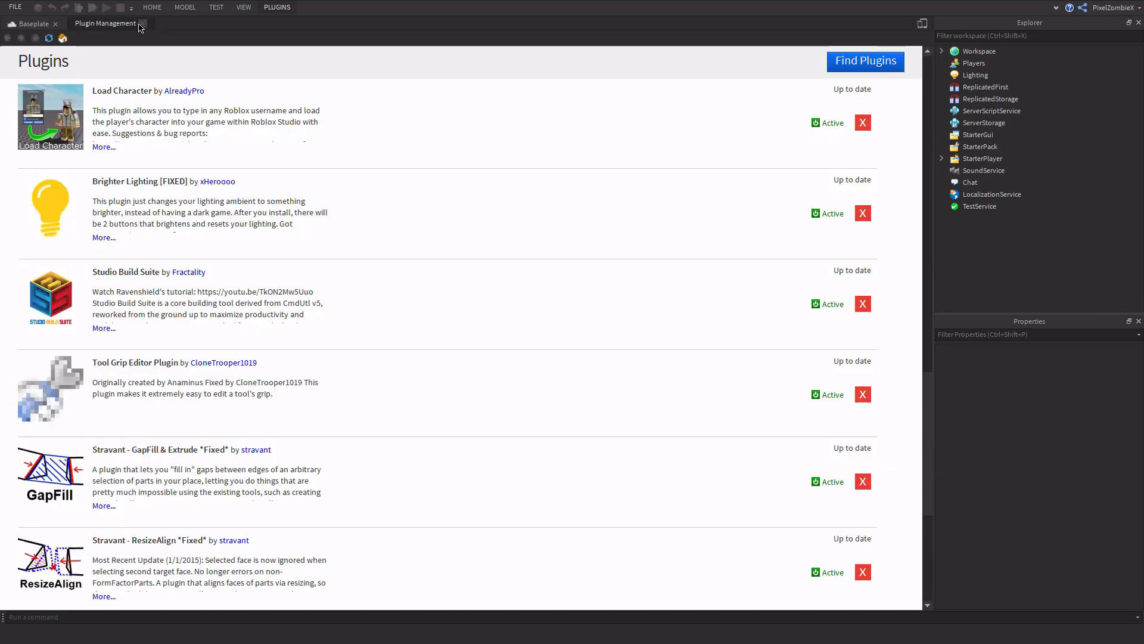
{"action": "left_click", "coordinate": [143, 27]}
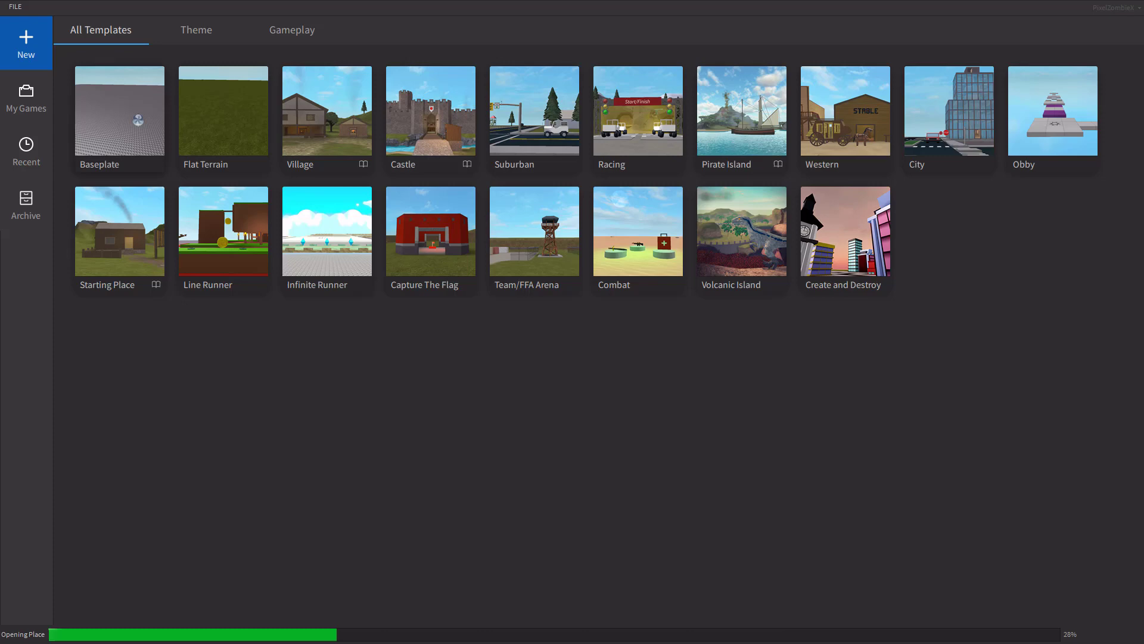
Open a new Baseplate place and view its PLUGINS toolbar
{"action": "left_click", "coordinate": [120, 110]}
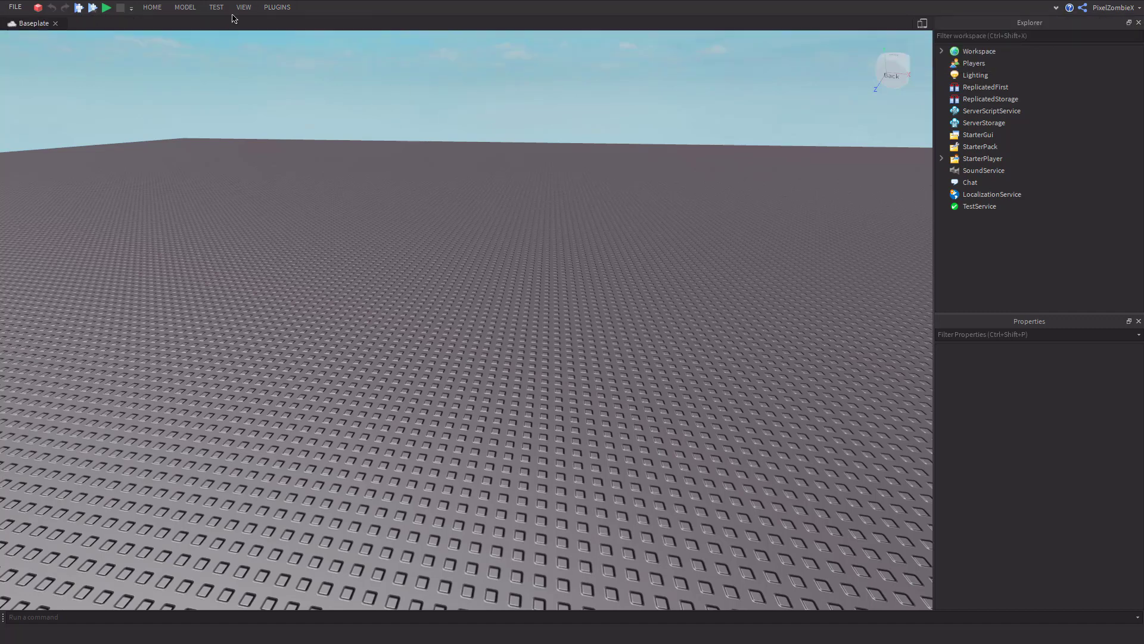
{"action": "left_click", "coordinate": [277, 7]}
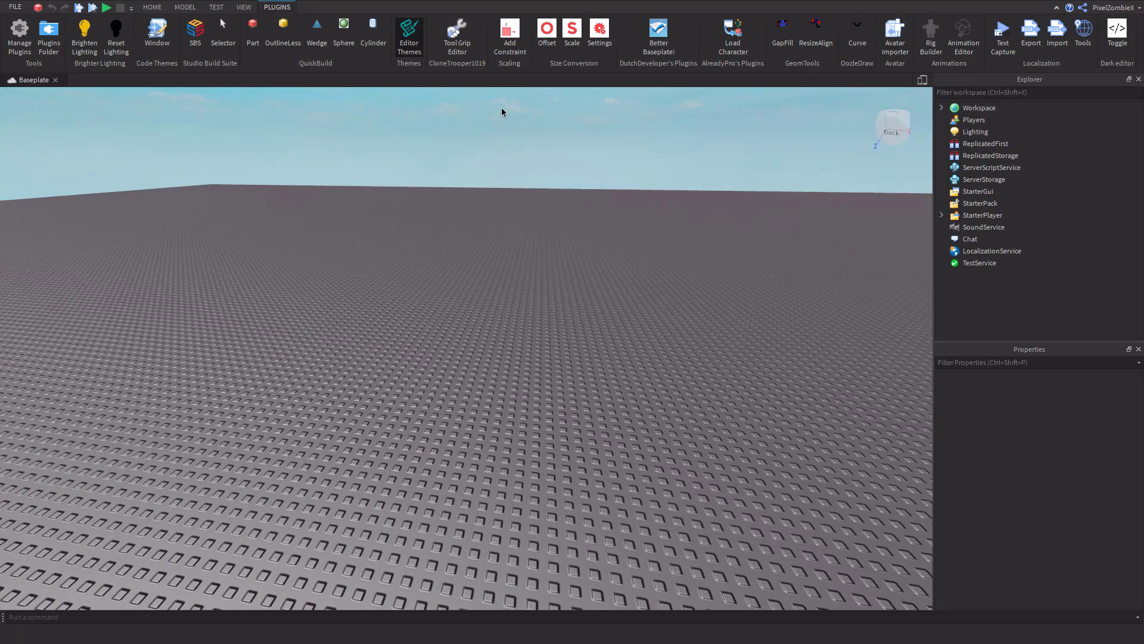
{"action": "mouse_move", "coordinate": [501, 109]}
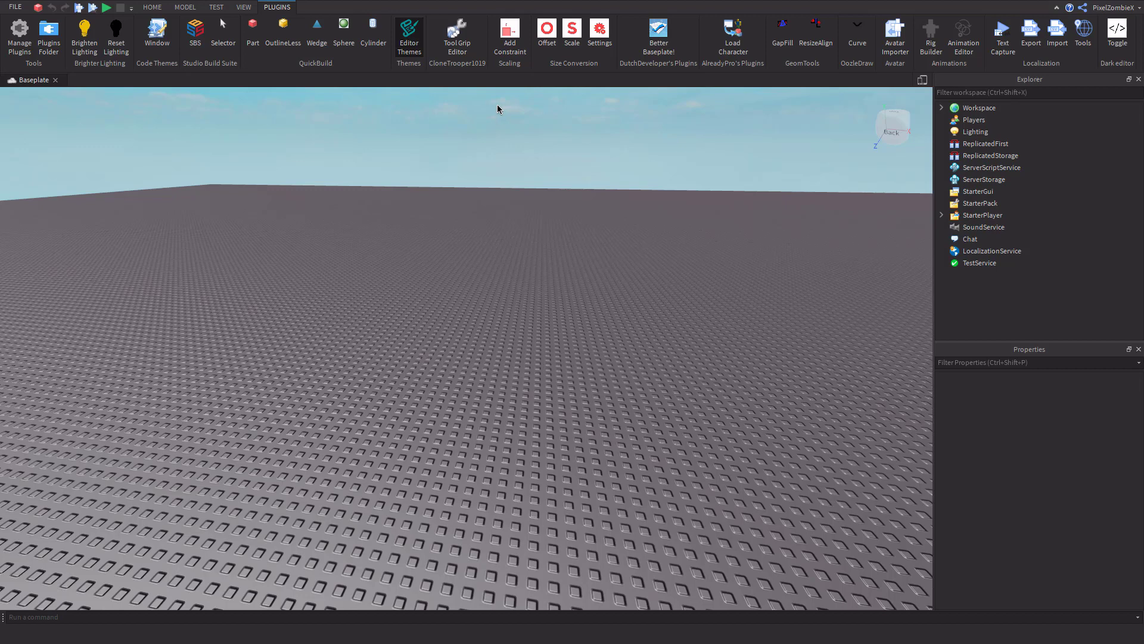
{"action": "mouse_move", "coordinate": [472, 113]}
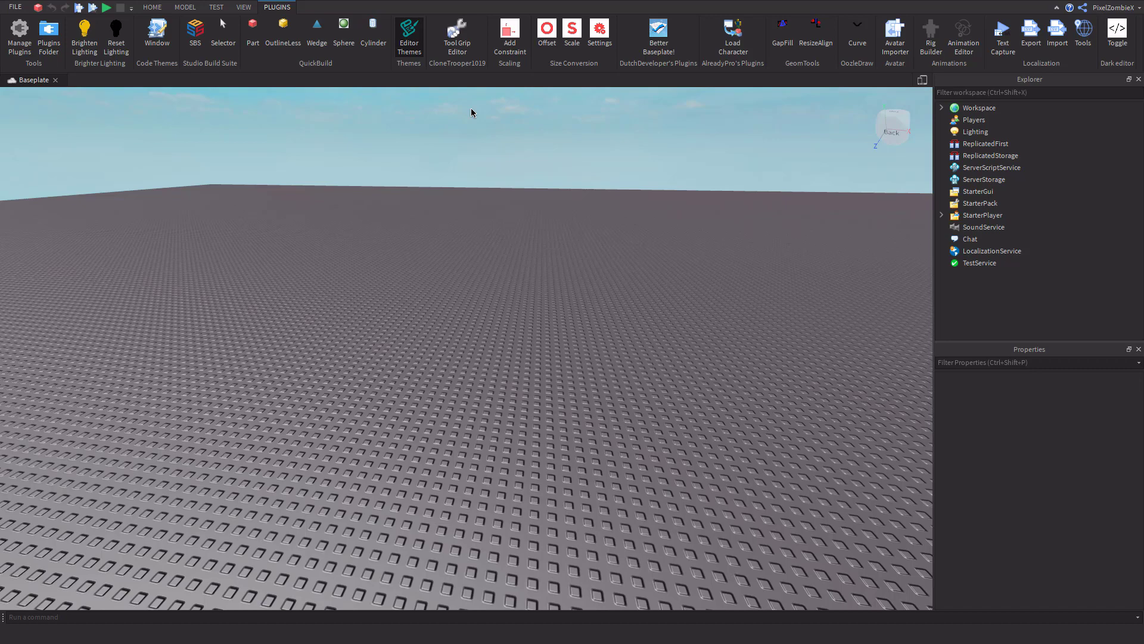